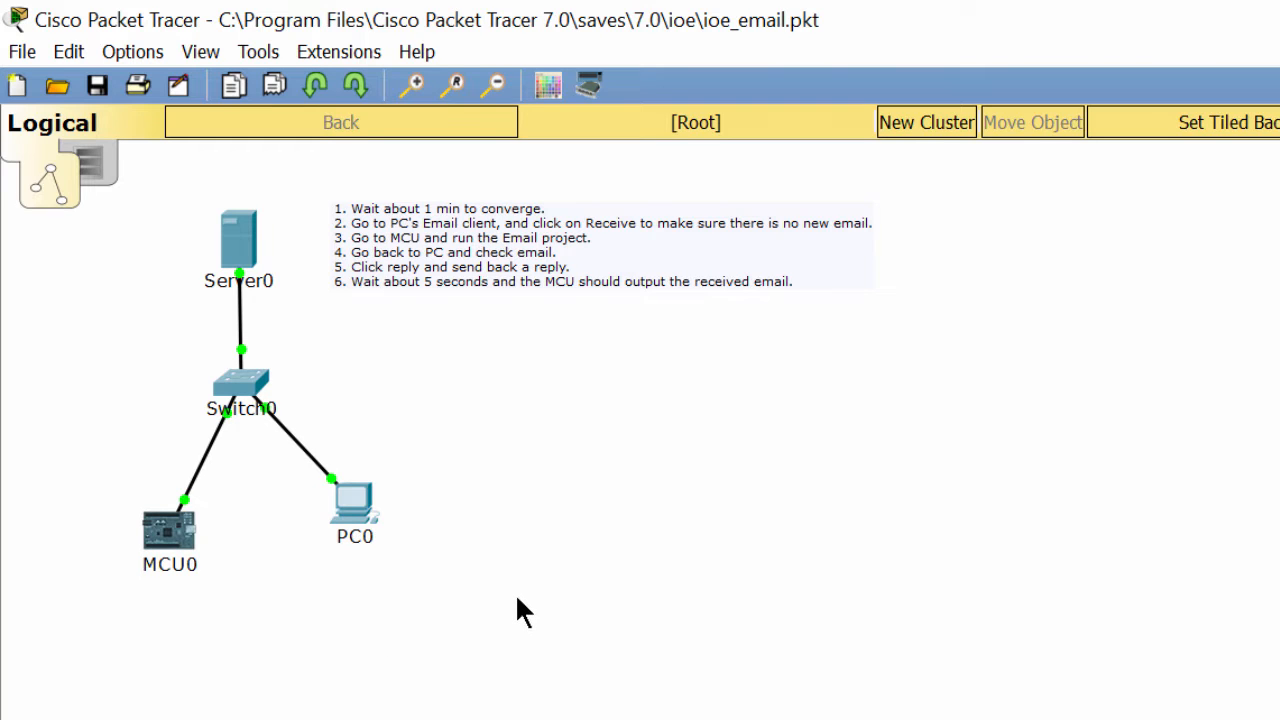
mouse_move(218, 236)
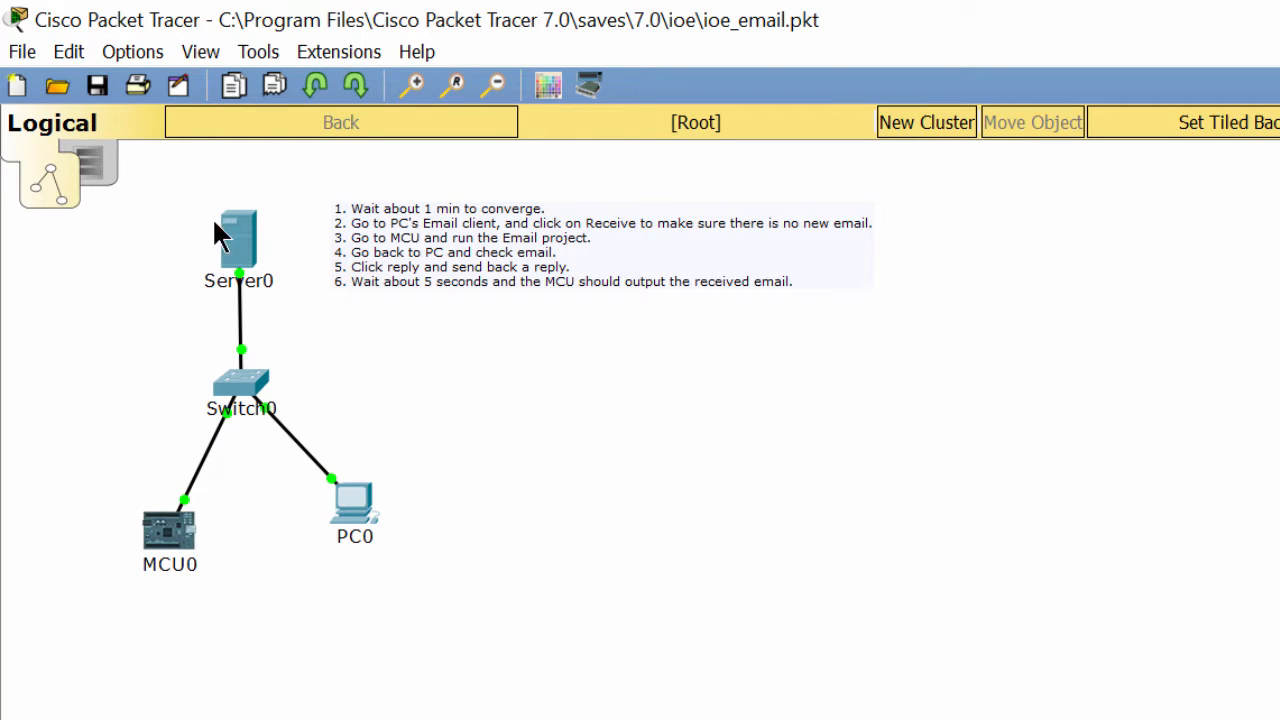
mouse_move(292, 340)
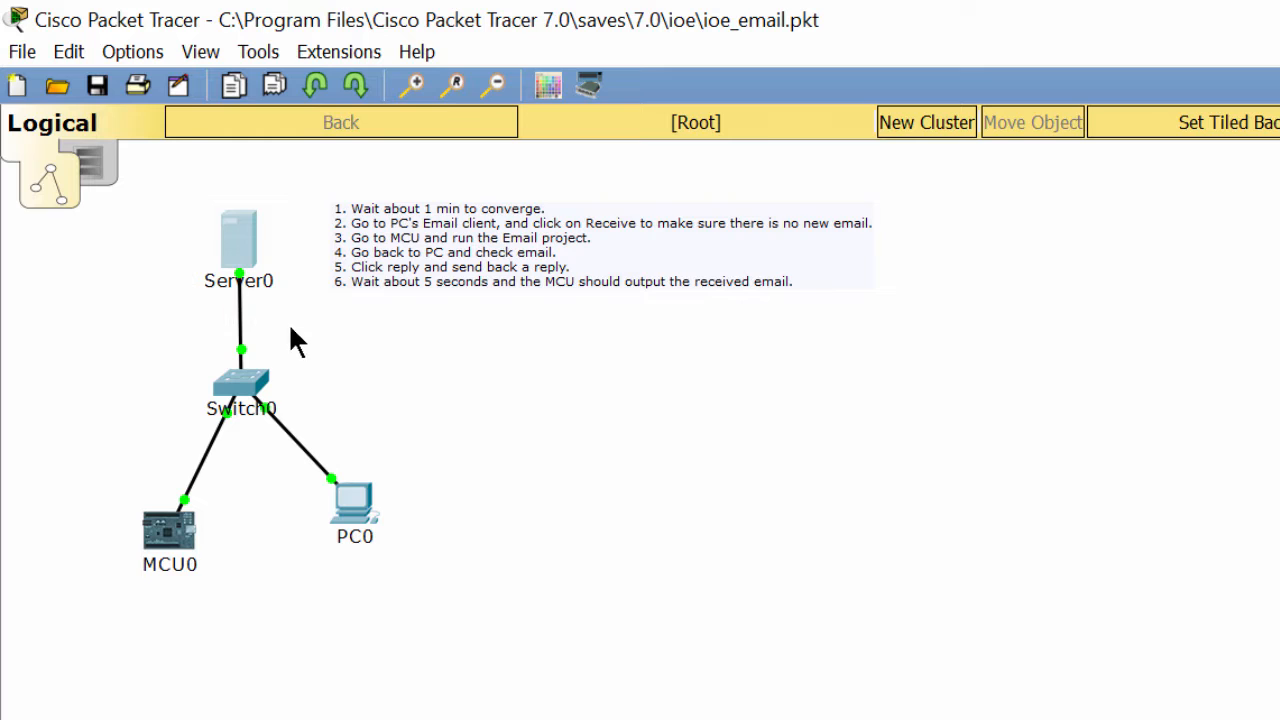
mouse_move(288, 590)
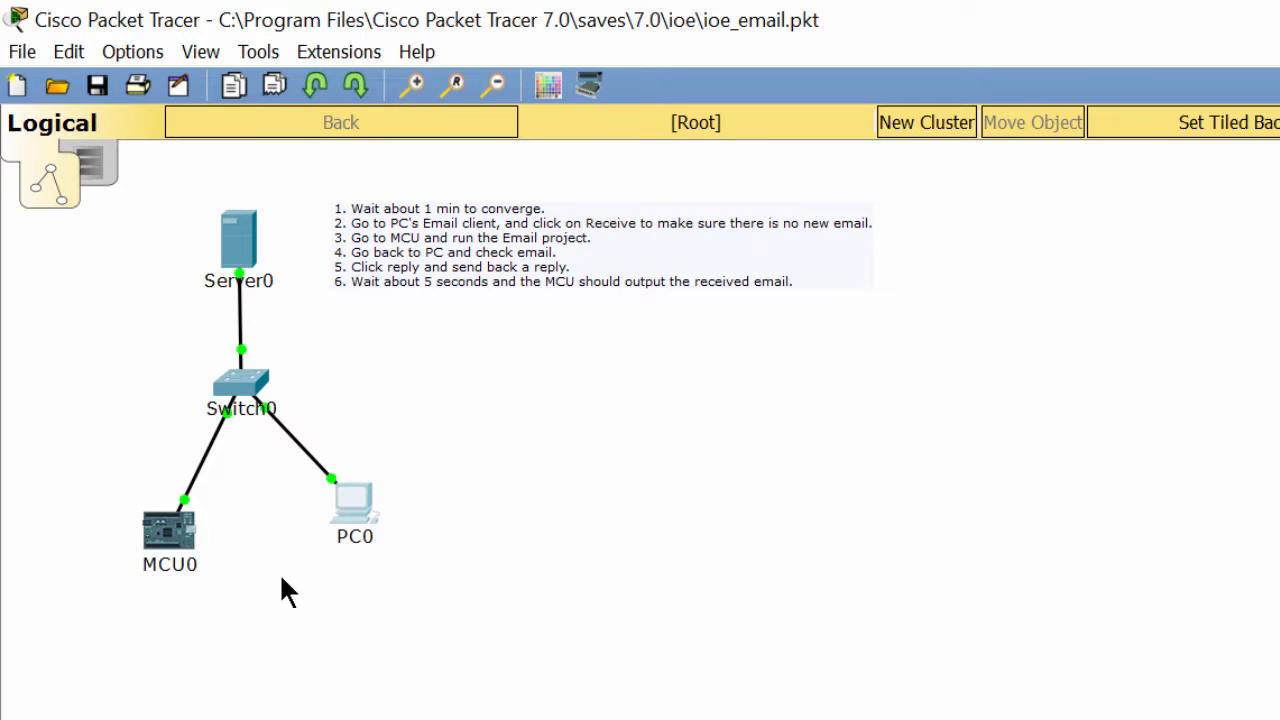
mouse_move(324, 684)
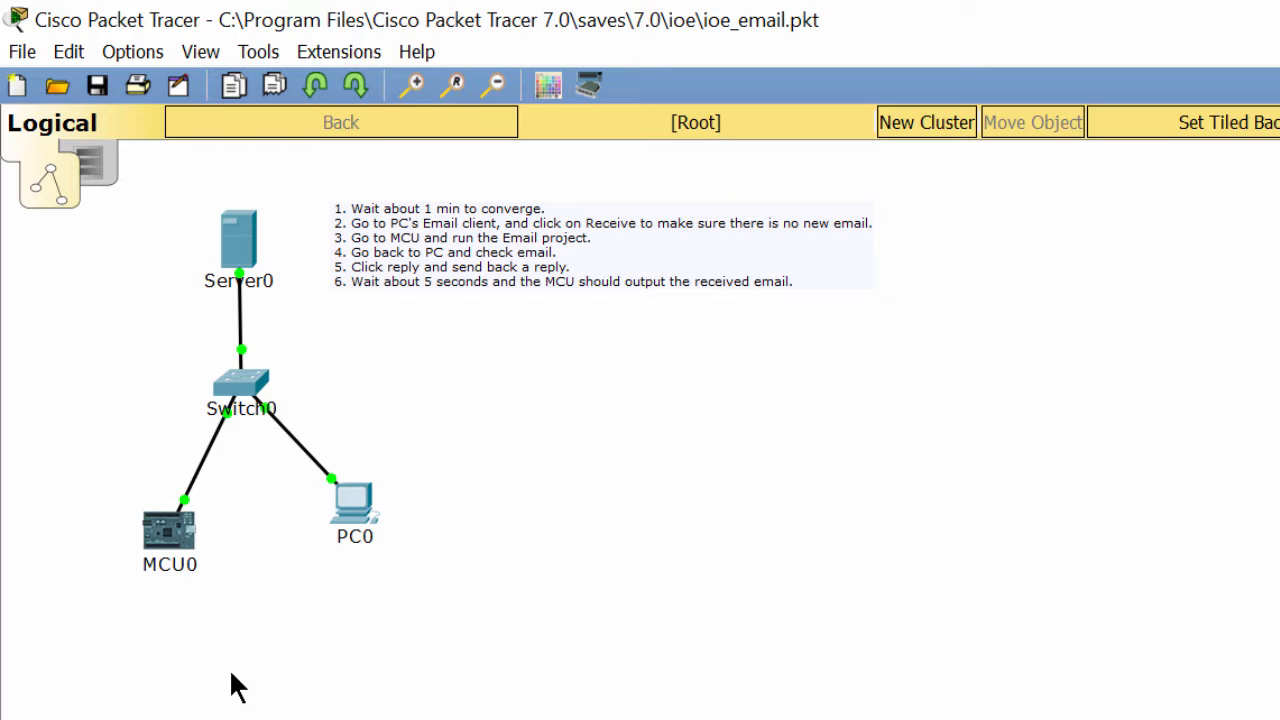
mouse_move(120, 600)
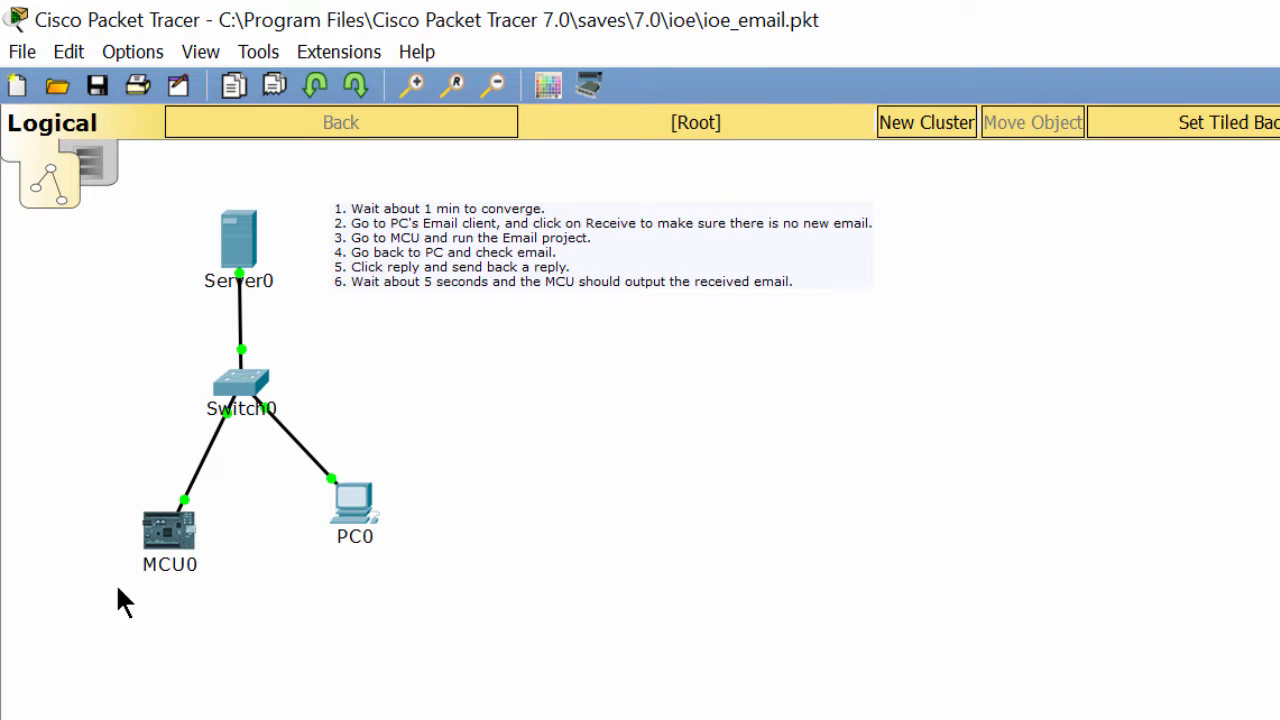
mouse_move(184, 502)
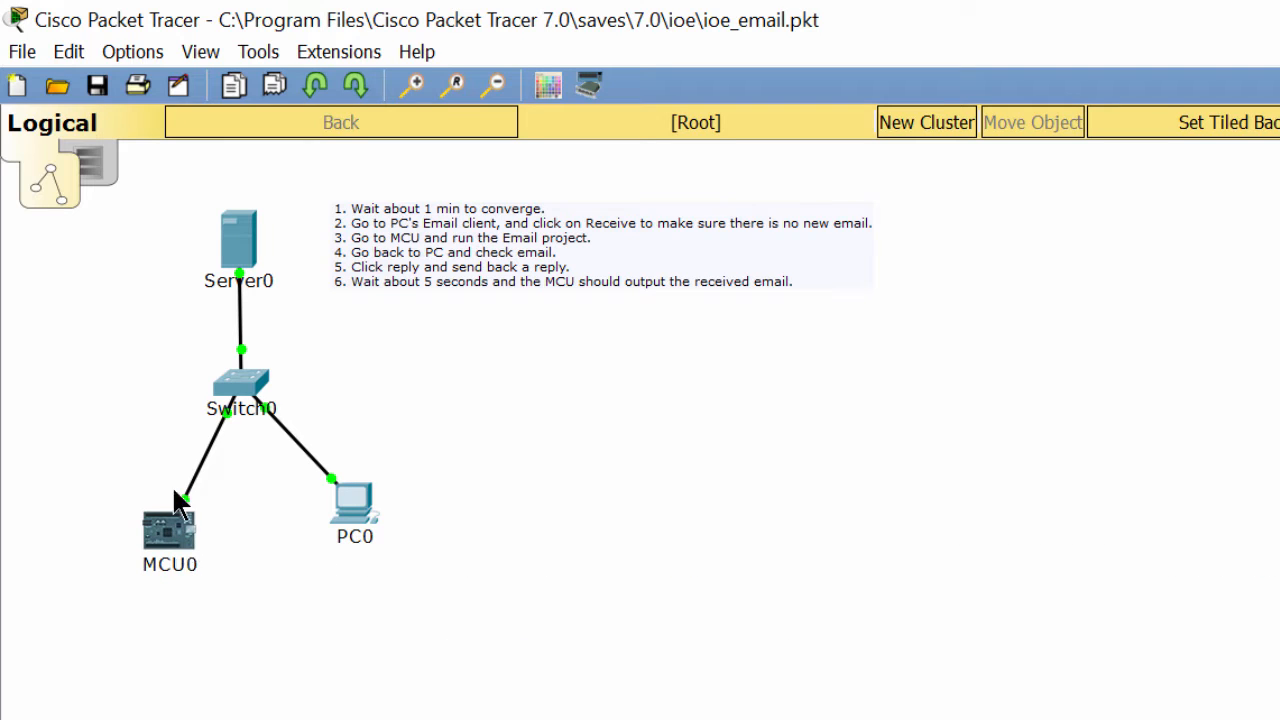
mouse_move(344, 530)
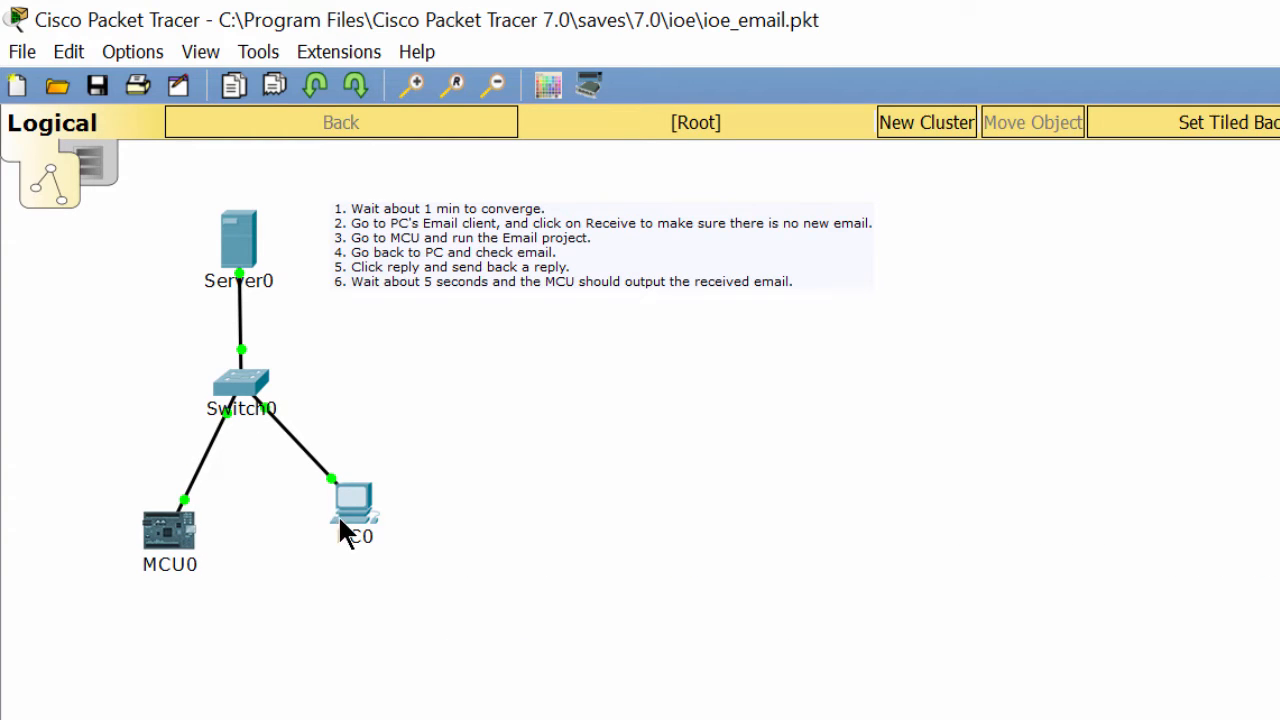
mouse_move(170, 540)
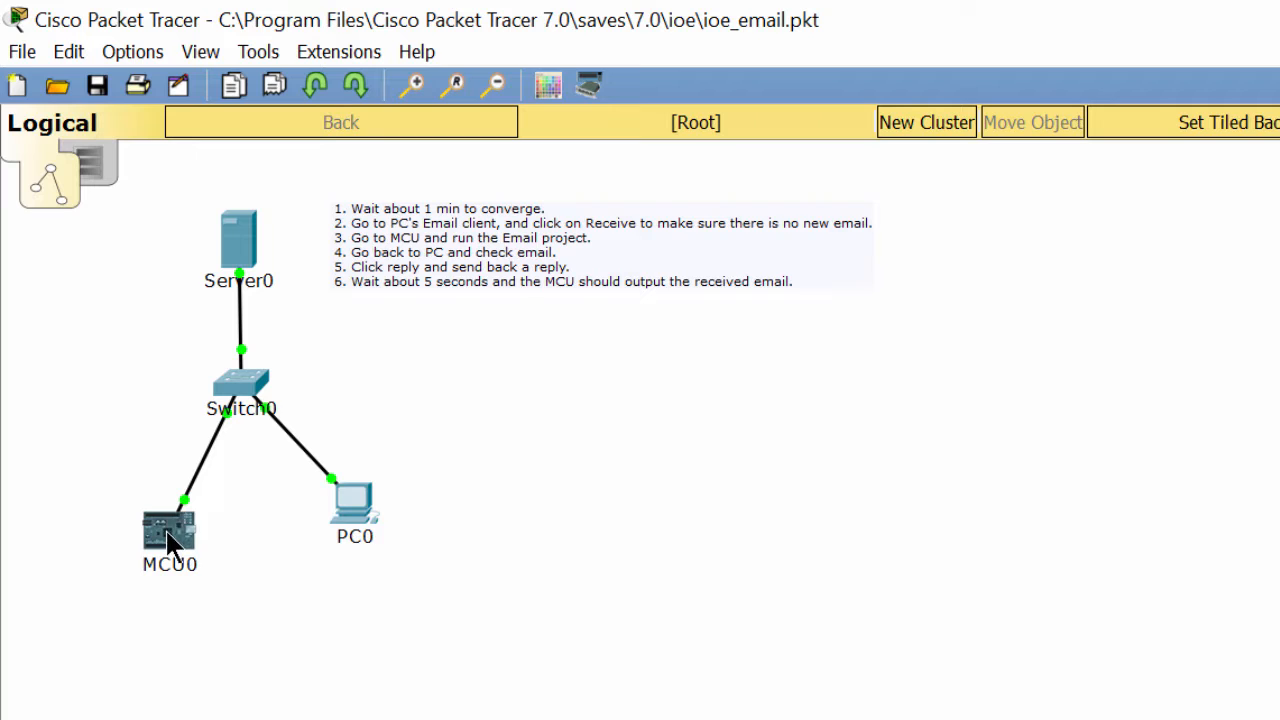
mouse_move(530, 556)
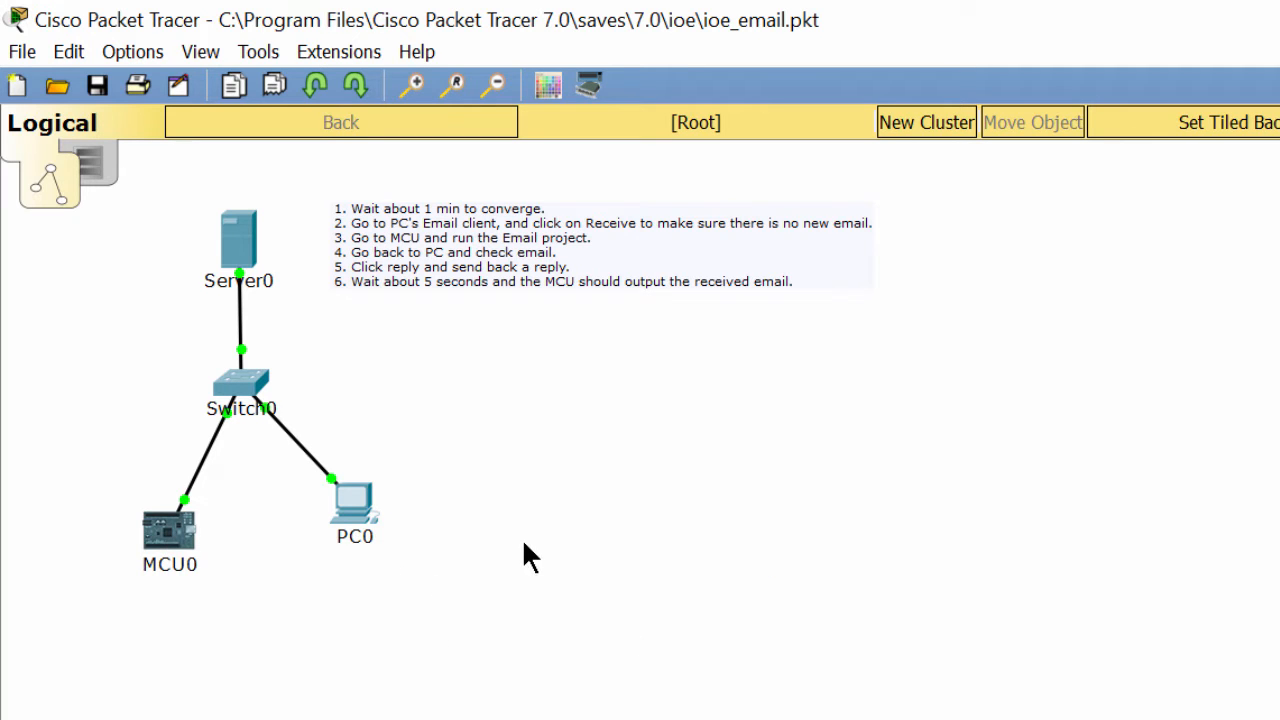
mouse_move(480, 564)
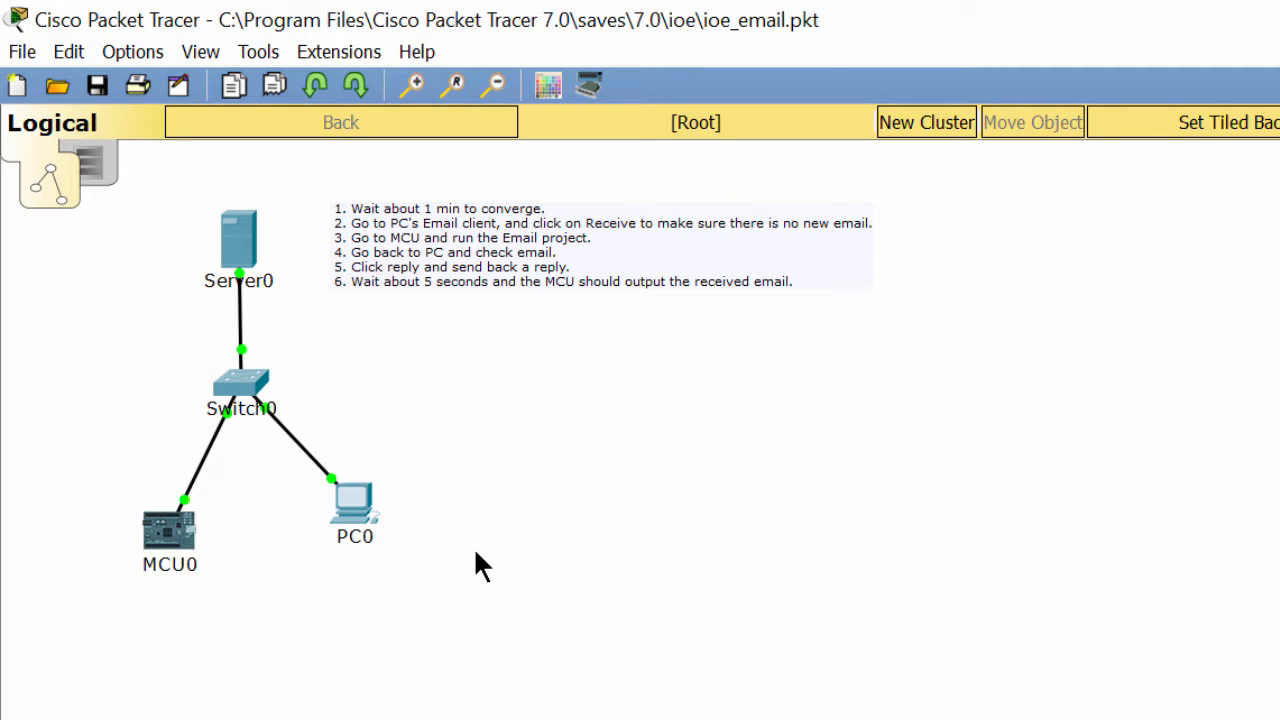
mouse_move(232, 600)
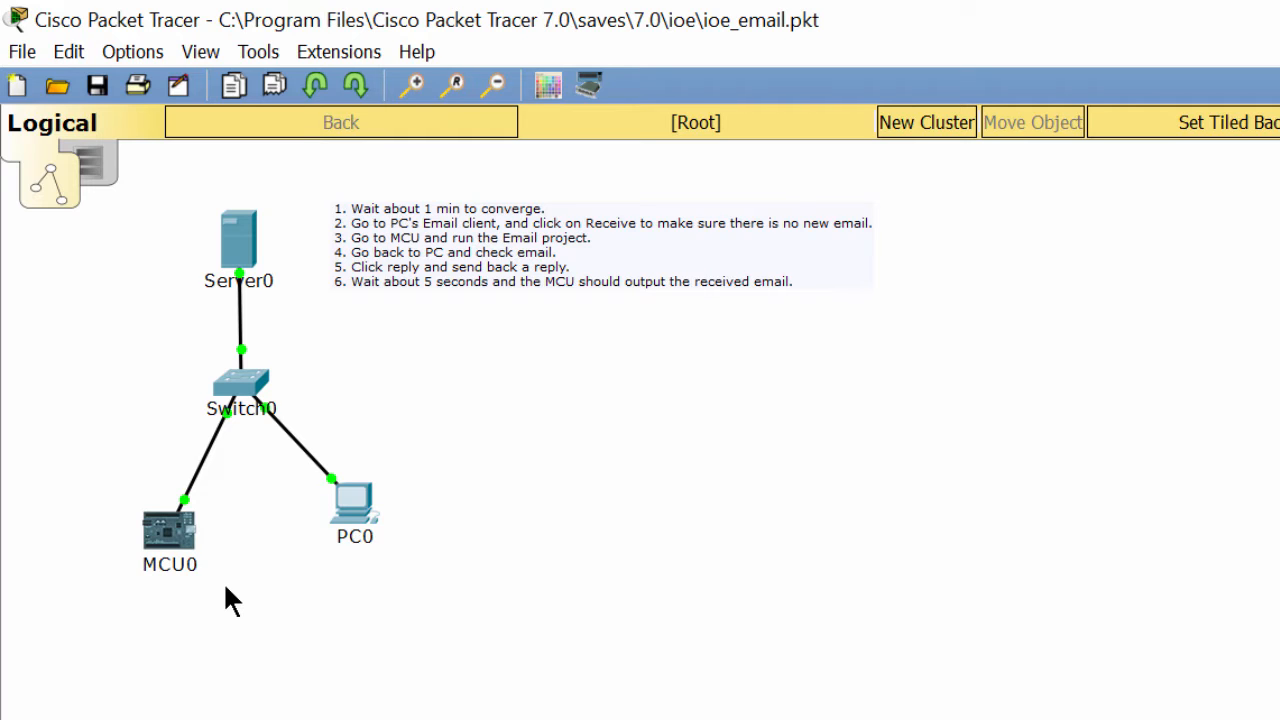
mouse_move(408, 616)
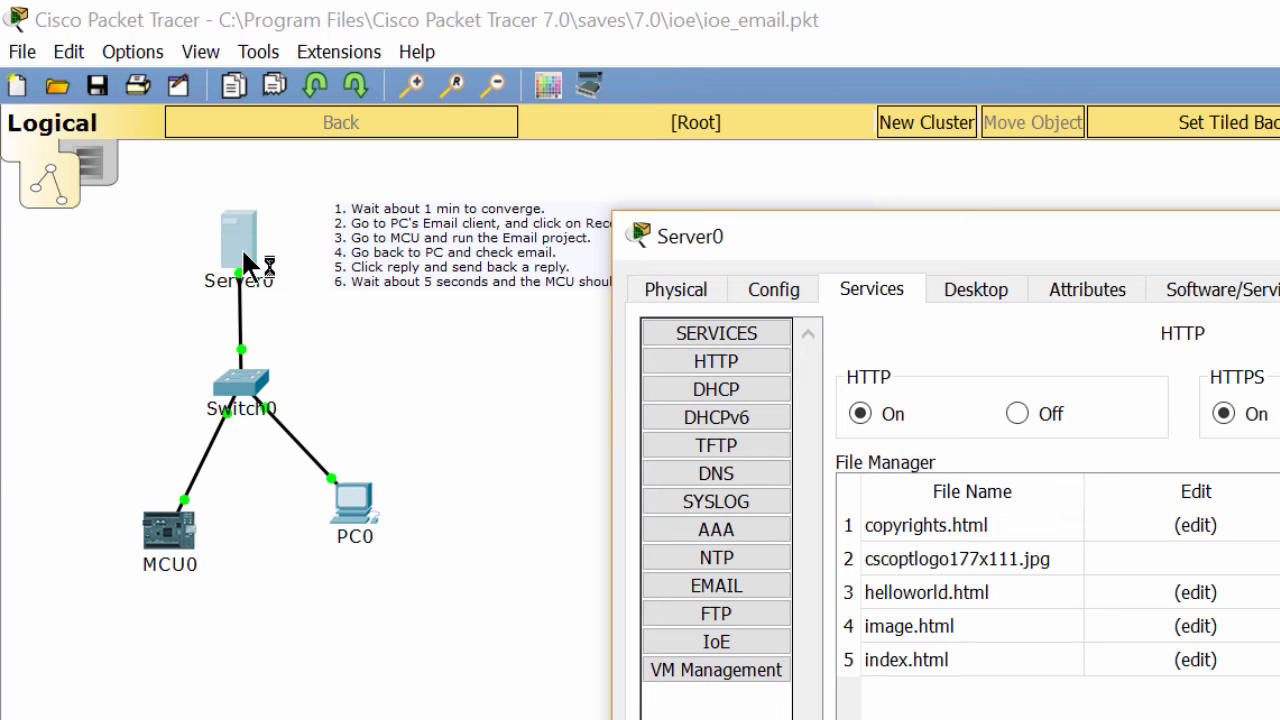
mouse_move(820, 400)
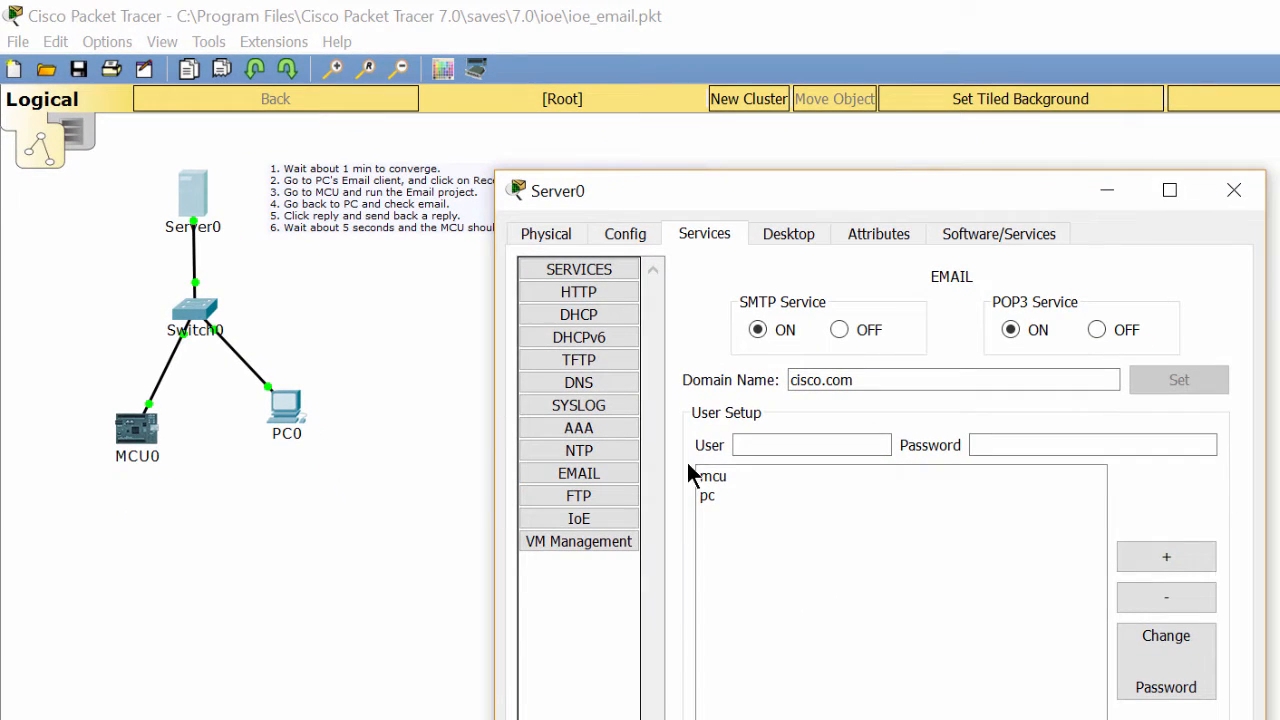
Step: Review the mcu and pc mail accounts' credentials on the server, then close its settings window
left_click(712, 476)
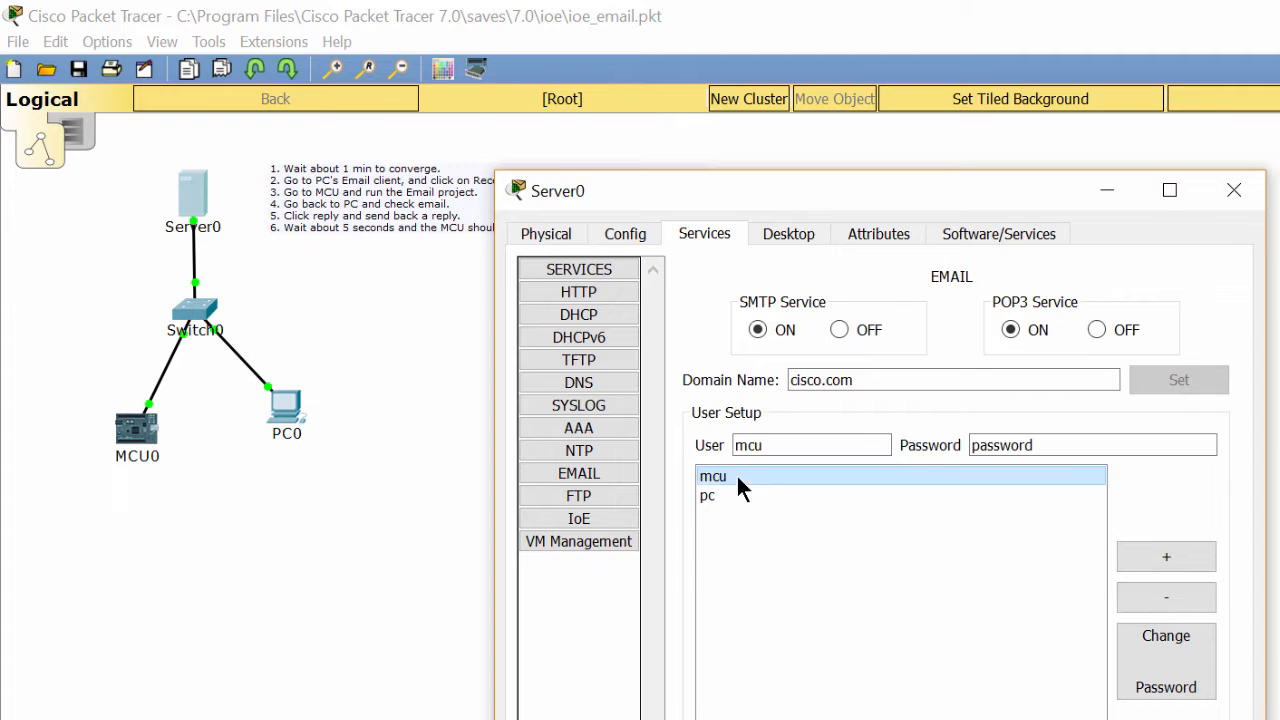
left_click(708, 496)
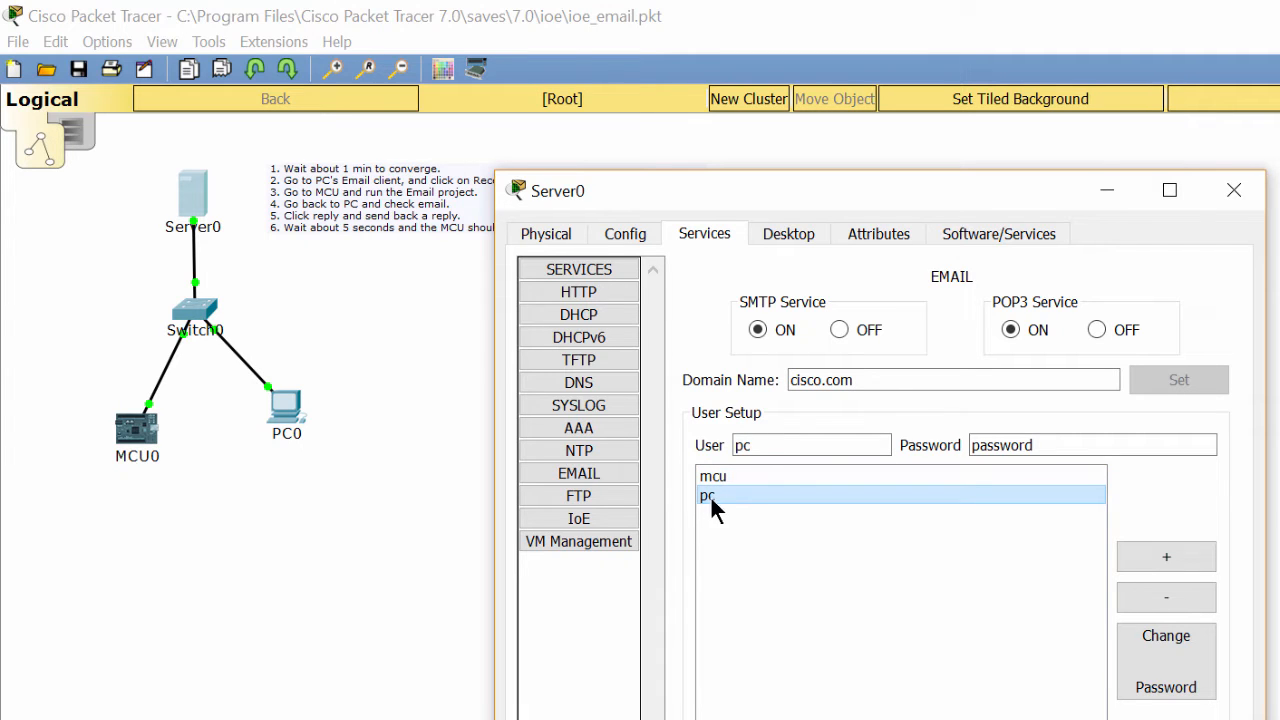
left_click(712, 476)
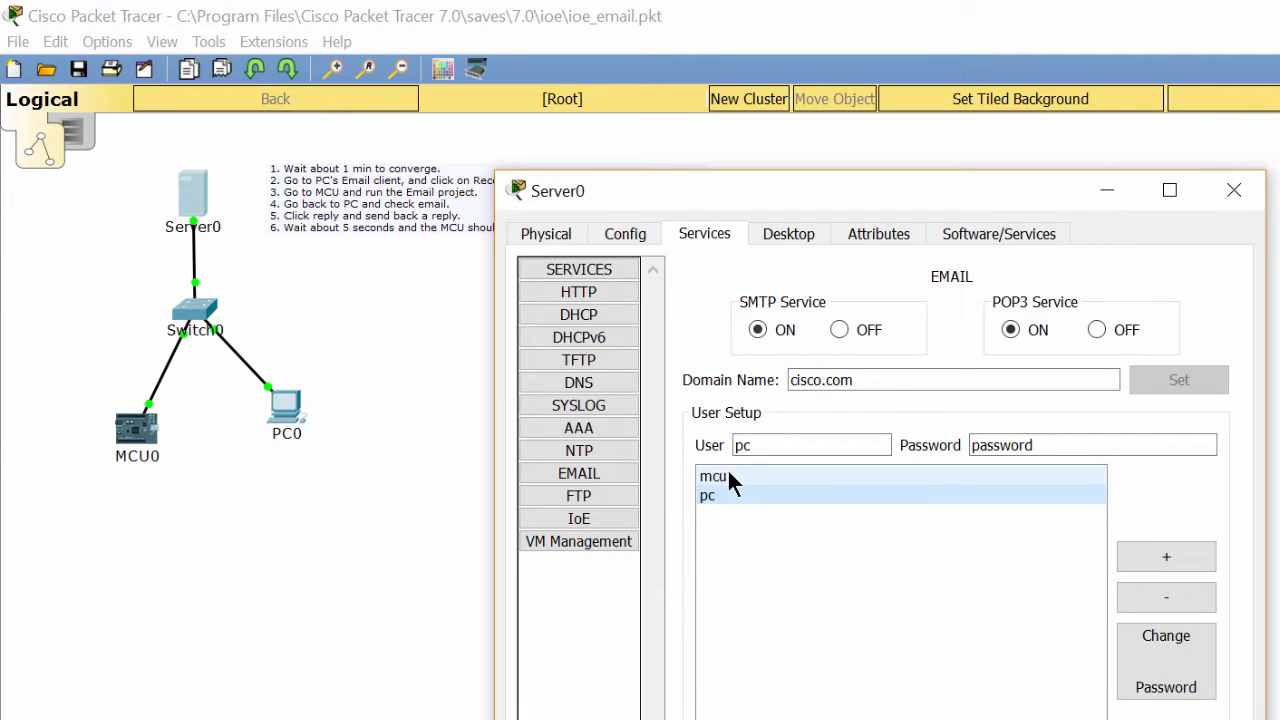
left_click(712, 476)
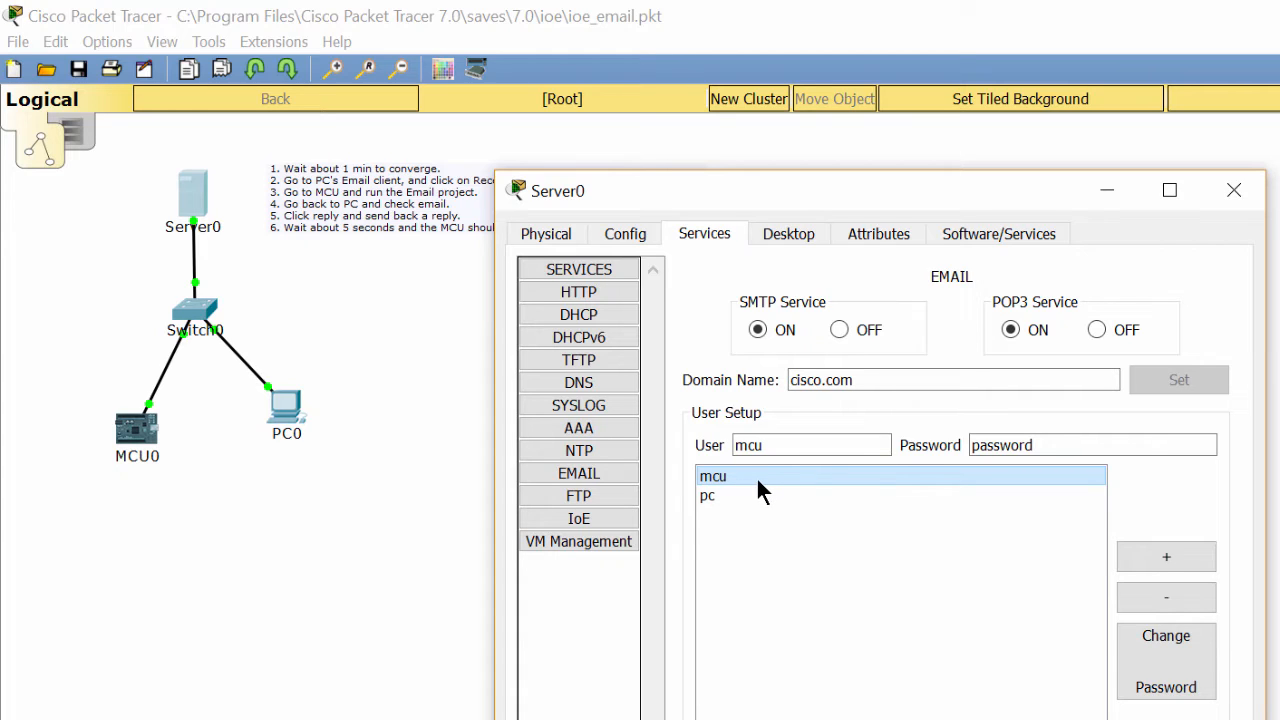
mouse_move(1234, 190)
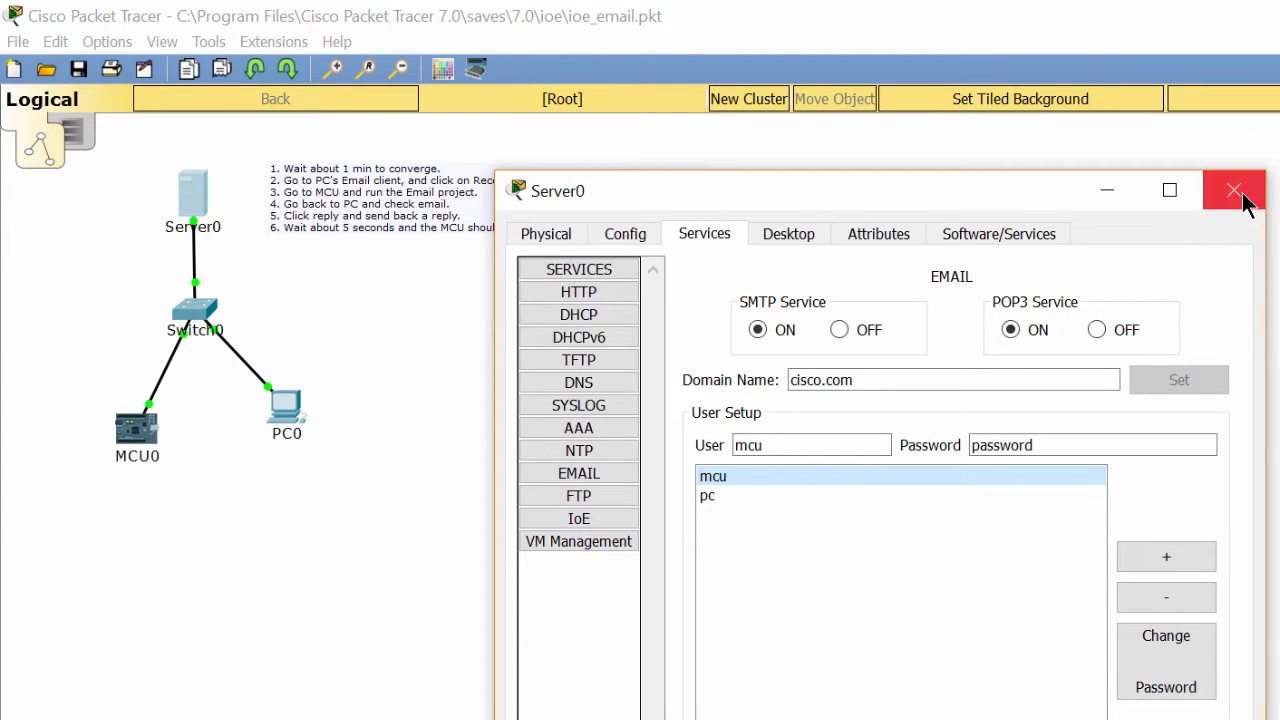
left_click(1234, 190)
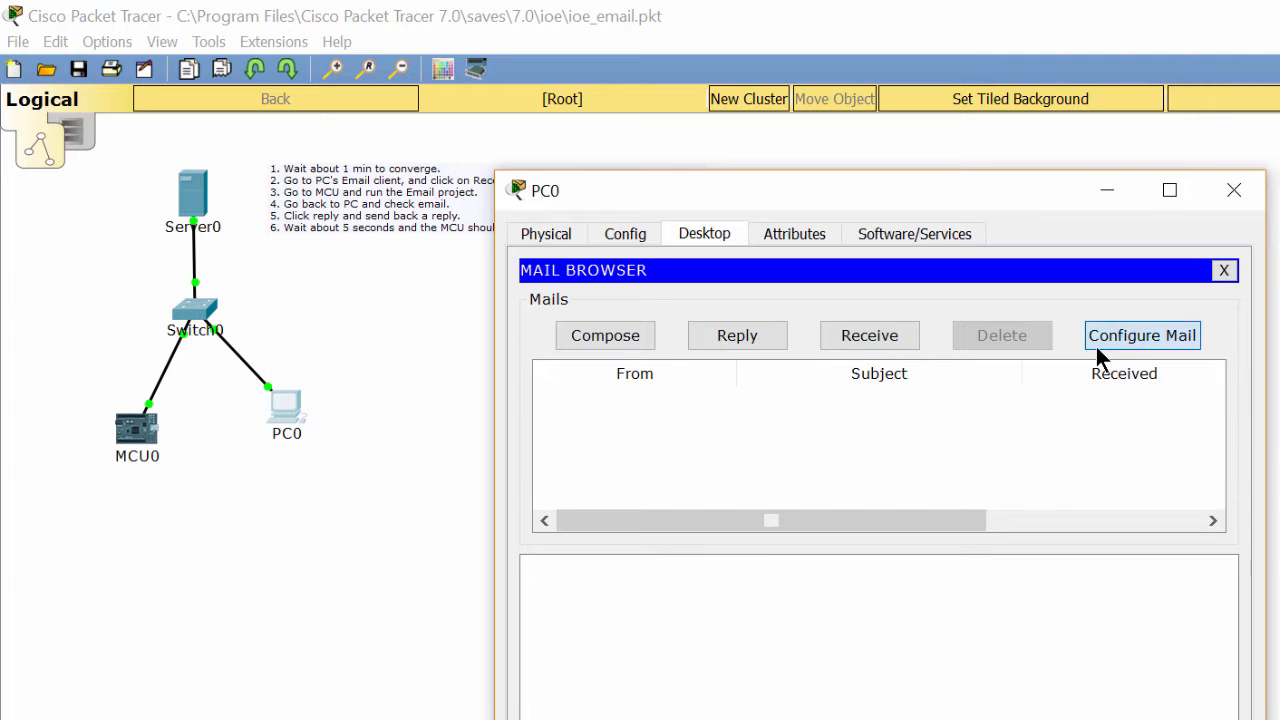
left_click(1140, 336)
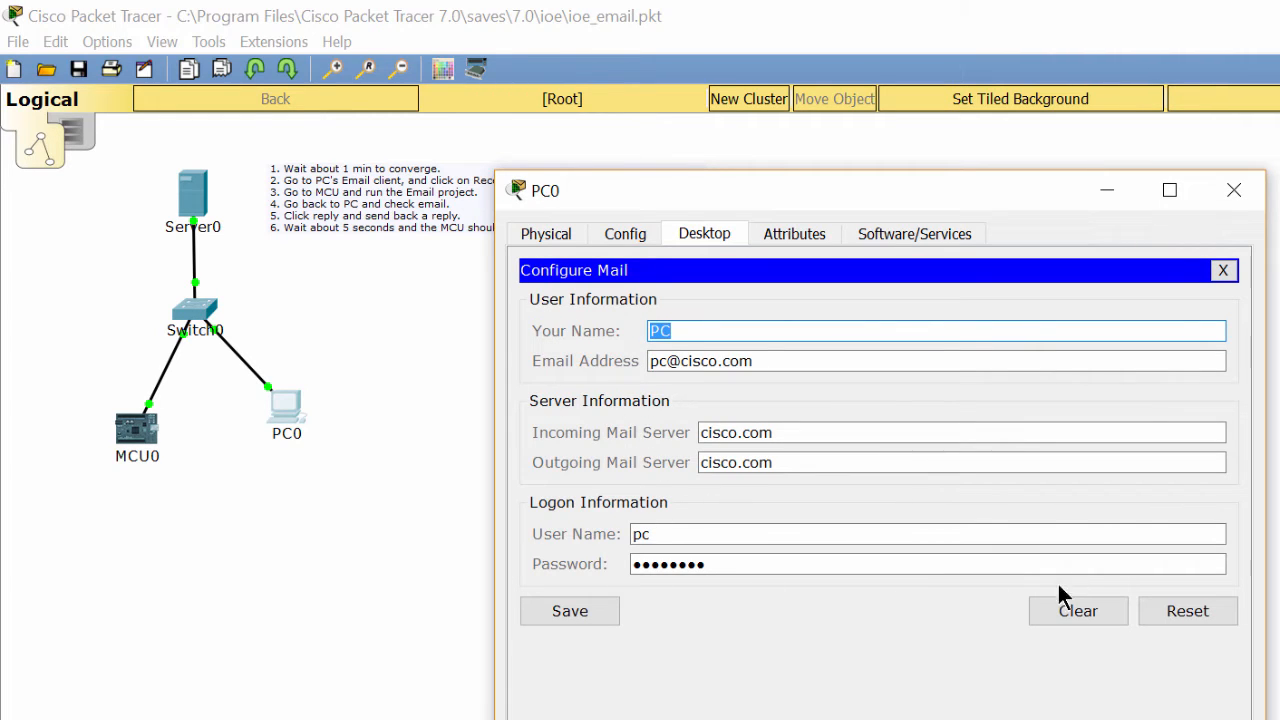
left_click(1234, 190)
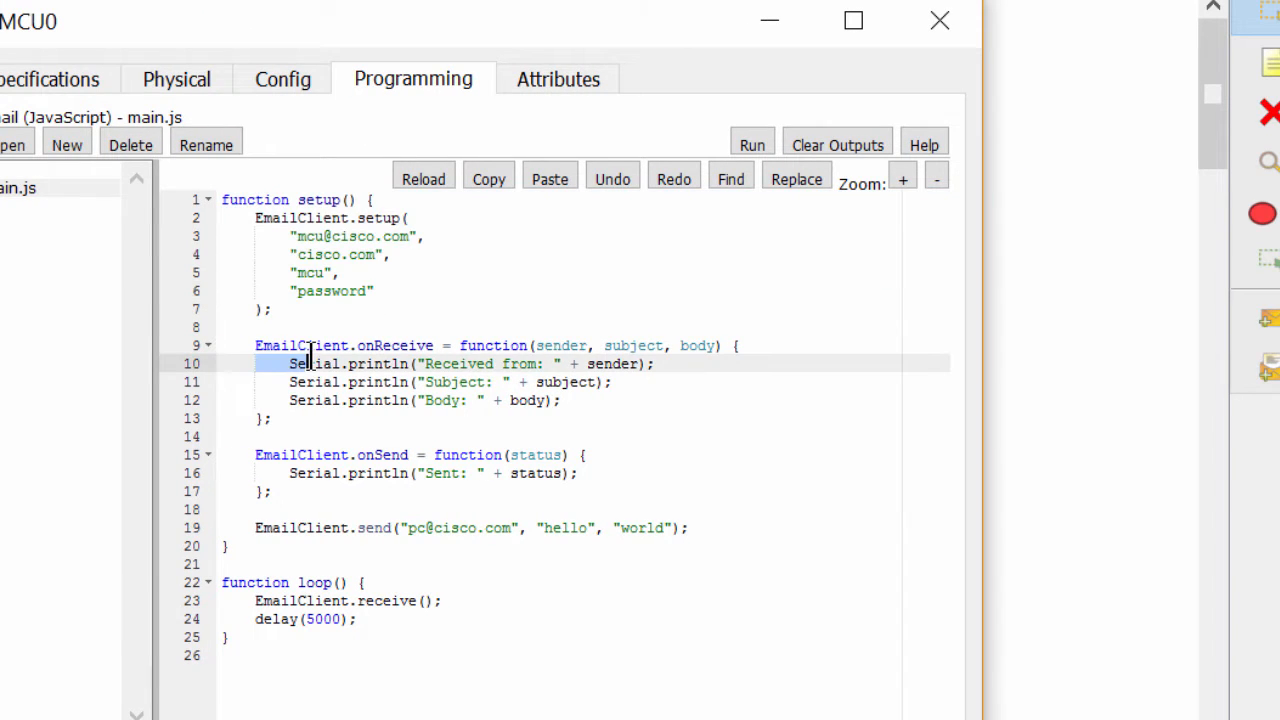
Step: Highlight the onReceive handler and loop function in MCU0's main.js, then return to PC0's desktop
left_click_drag(256, 344, 564, 400)
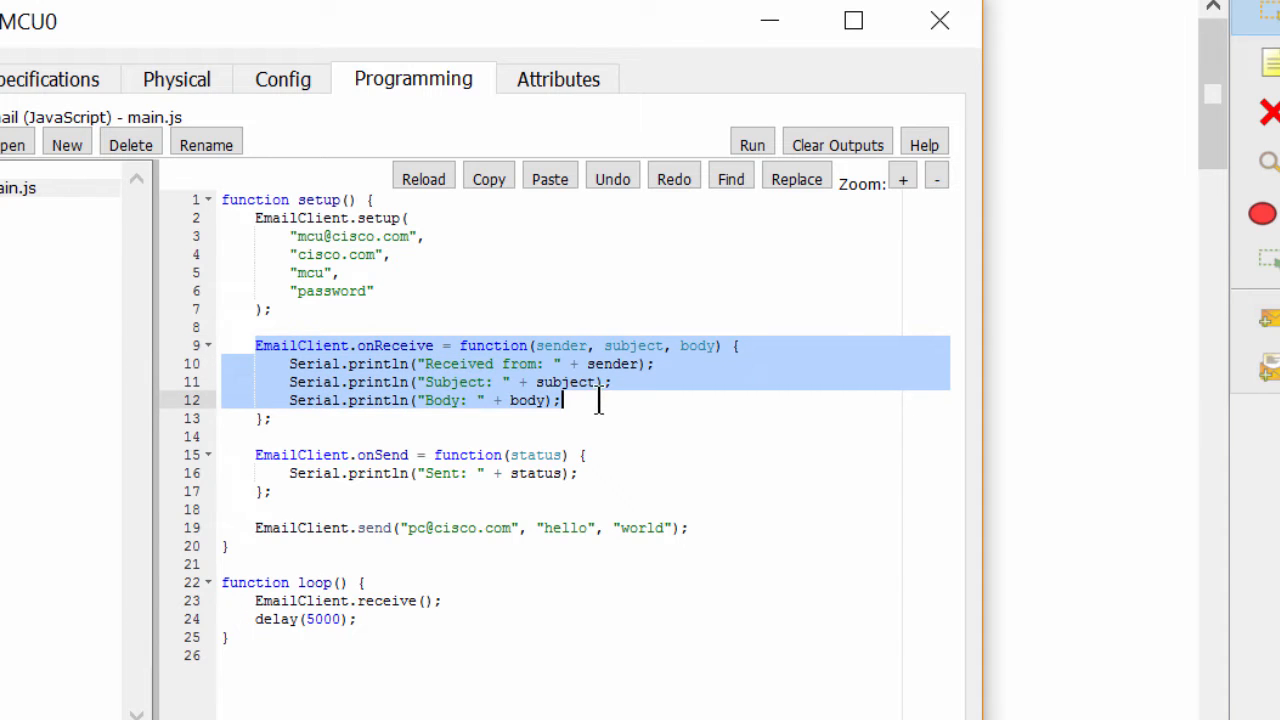
mouse_move(728, 464)
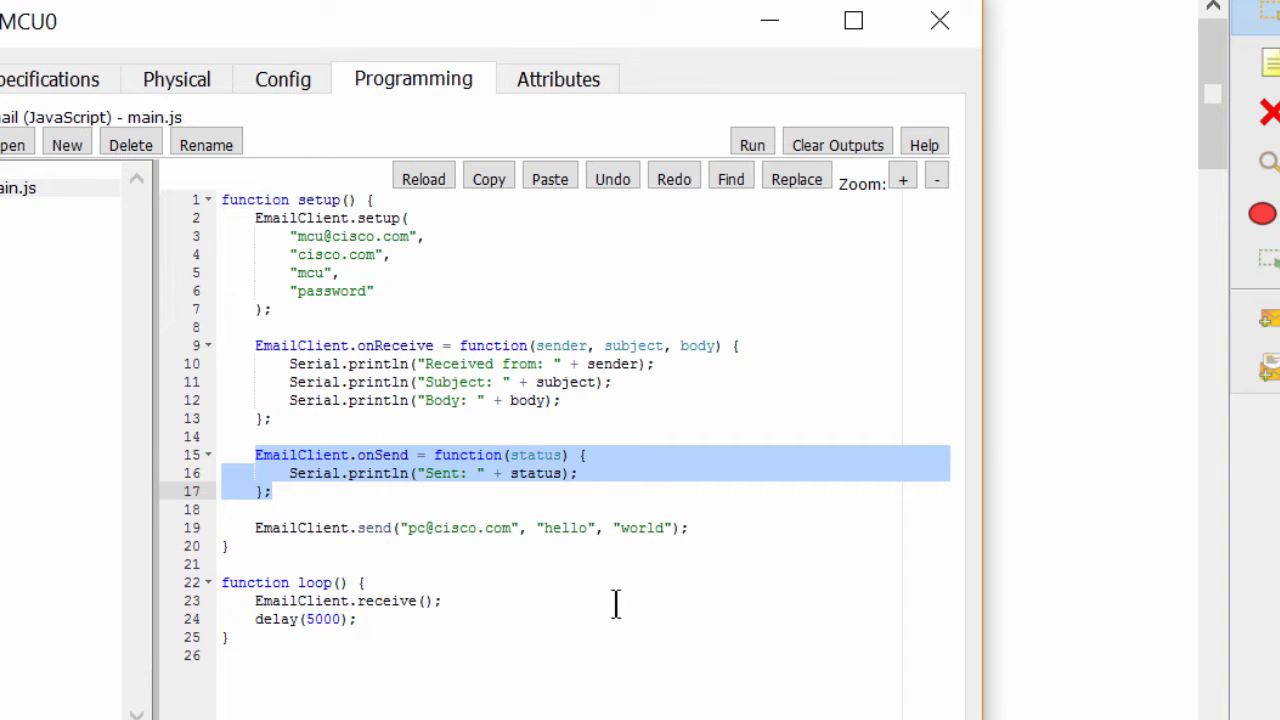
left_click(258, 528)
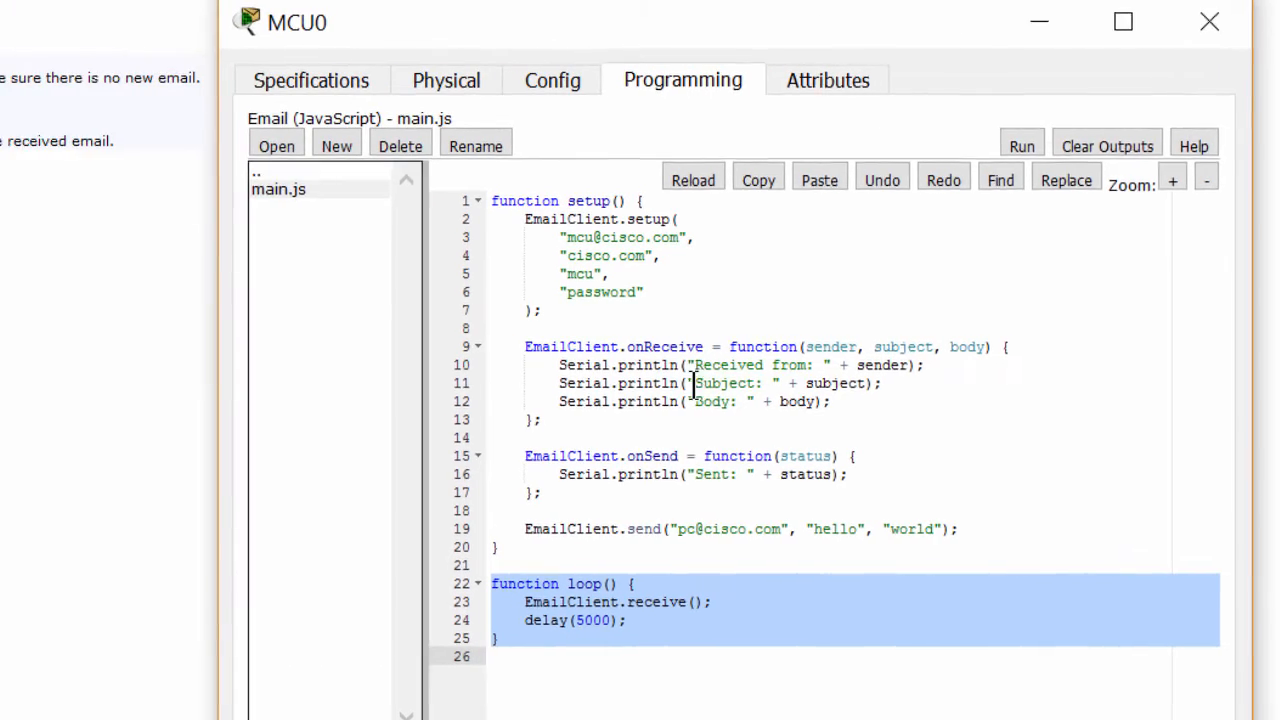
left_click(1208, 20)
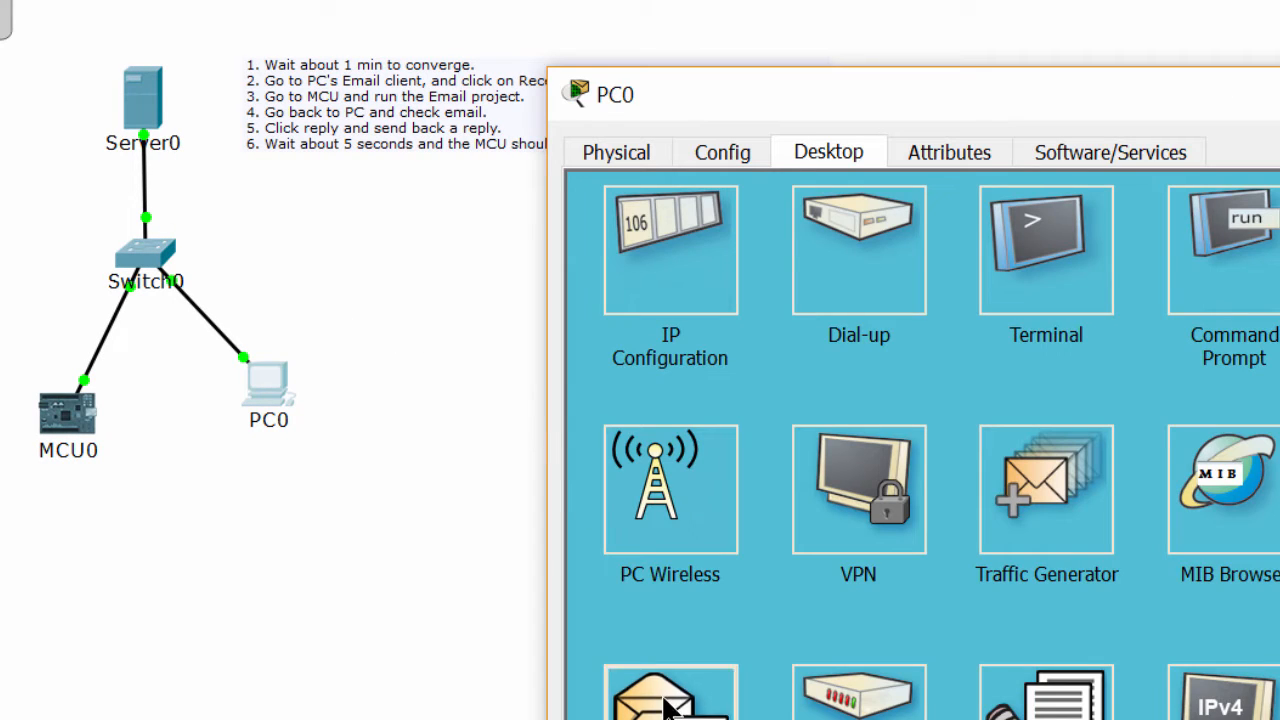
Step: Check PC0's email client inbox is empty, then bring up MCU0's device window
left_click(670, 690)
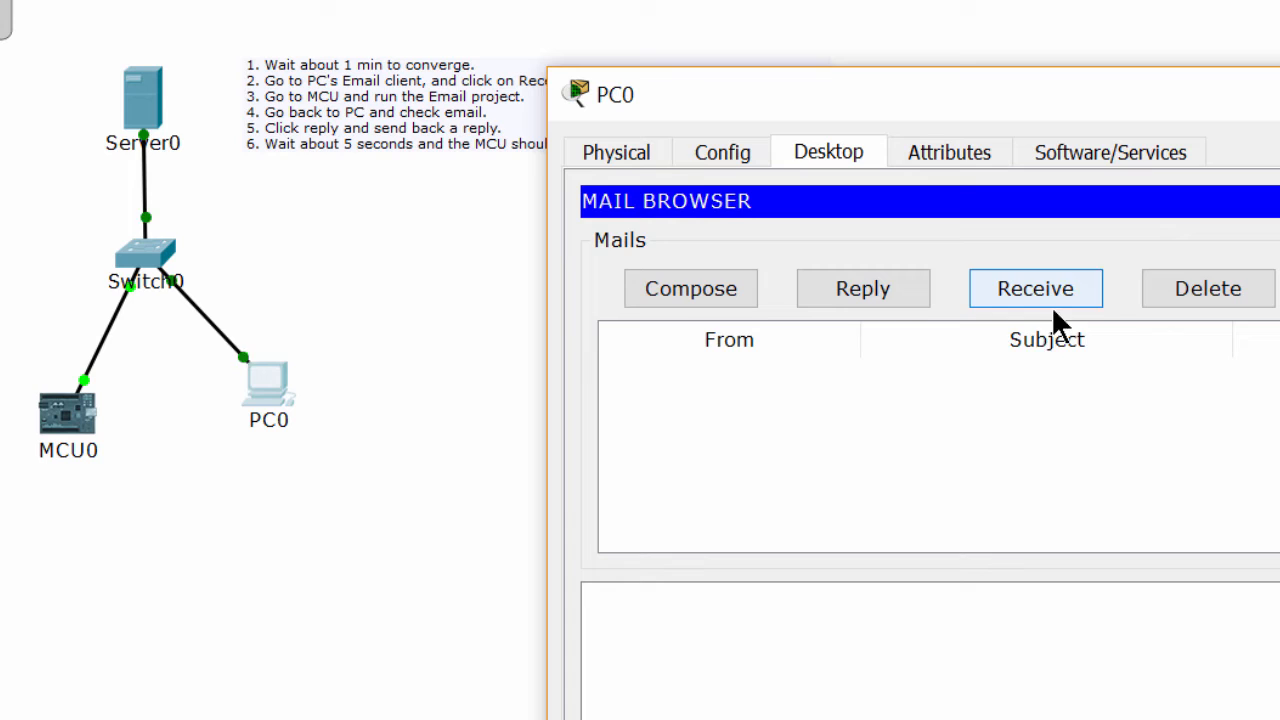
mouse_move(1020, 310)
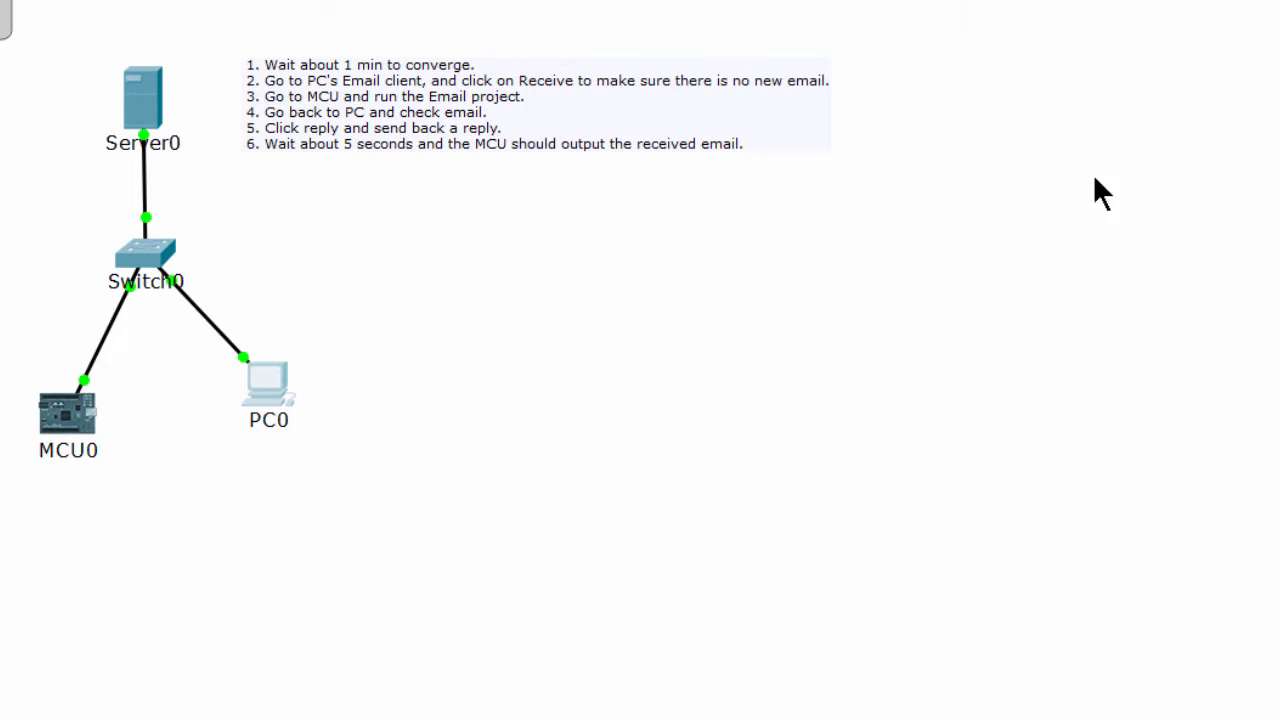
left_click(68, 412)
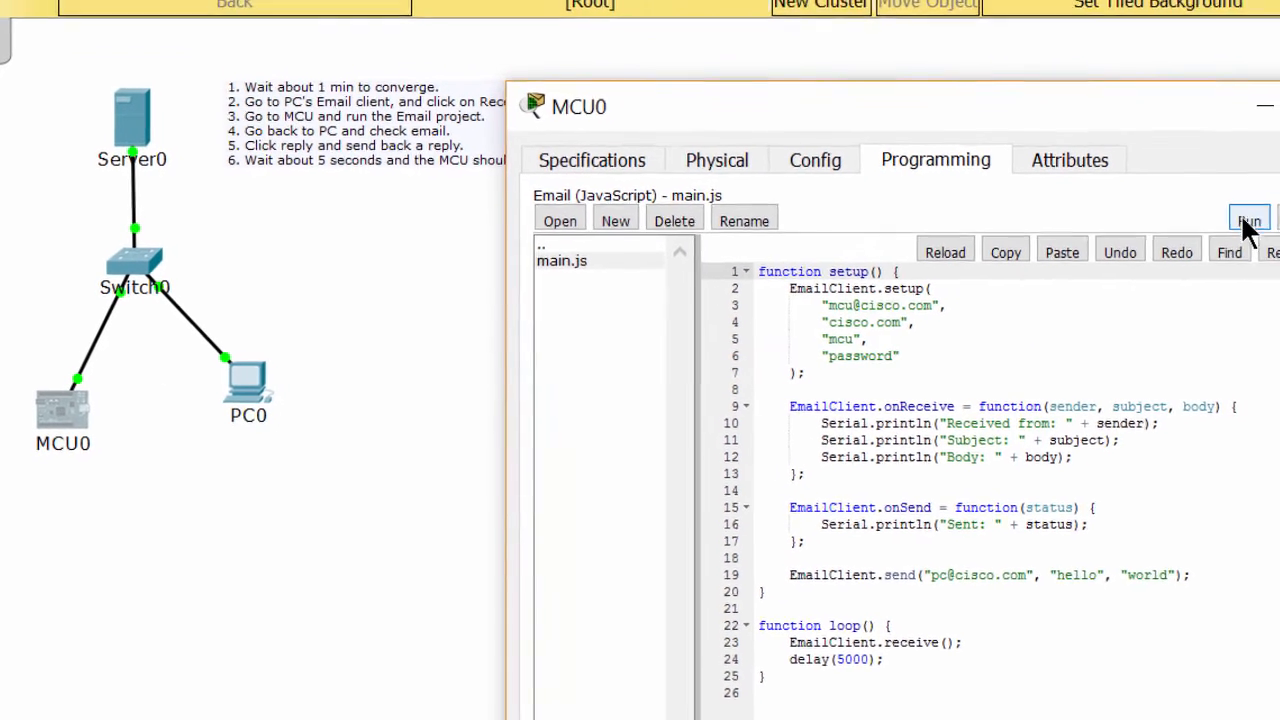
Step: Run MCU0's main.js email program so it sends its hello message to PC0
left_click(1248, 220)
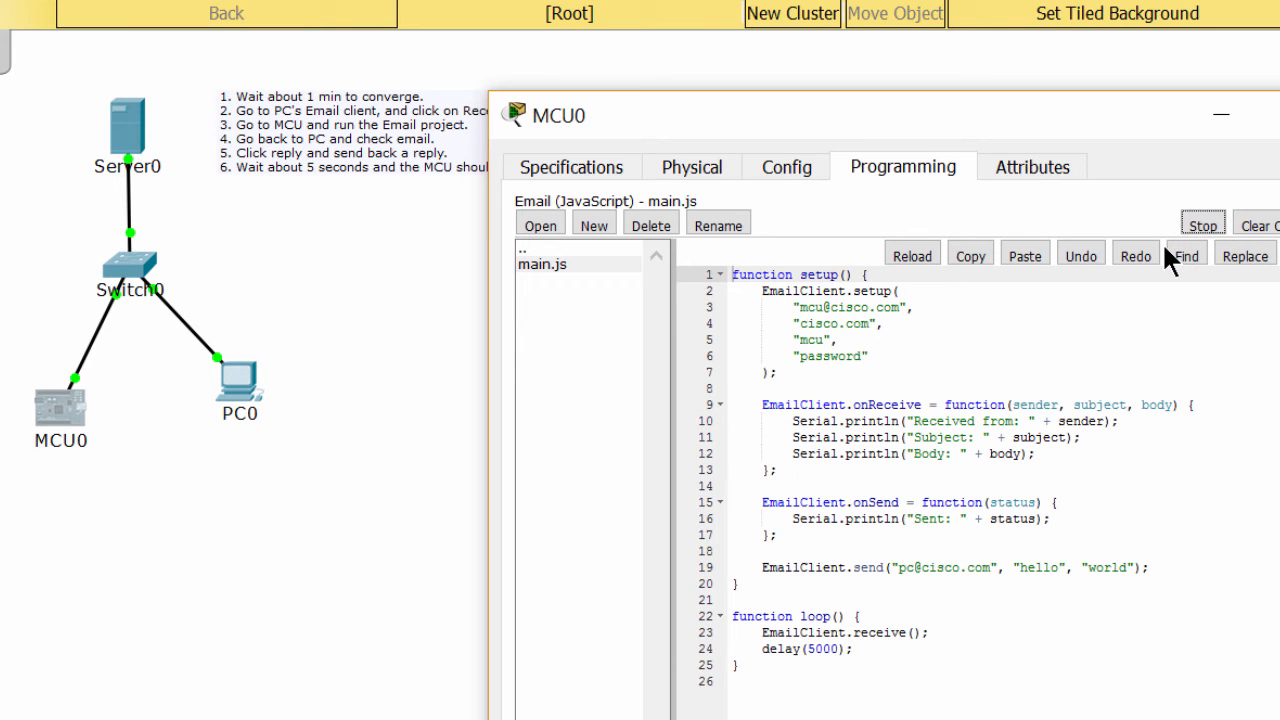
left_click(1024, 256)
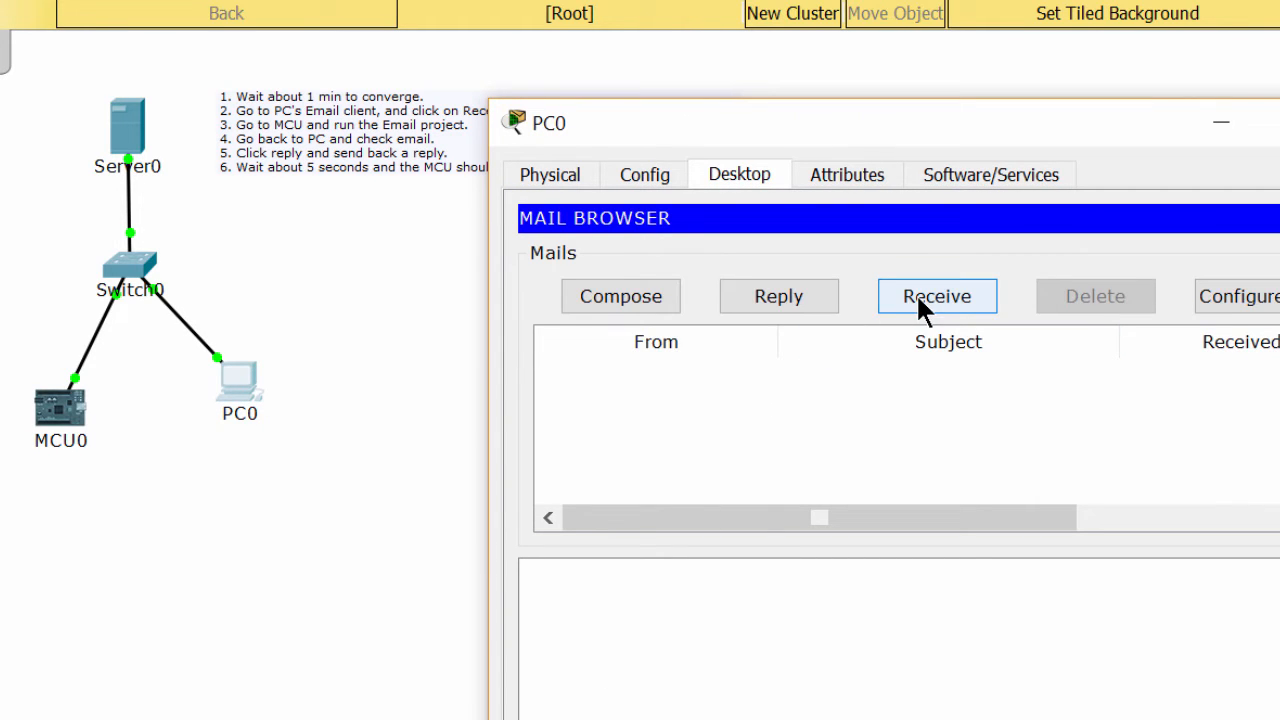
Step: Receive MCU0's hello mail on PC0, reply with 'Hello world', send it and close PC0's window
left_click(936, 296)
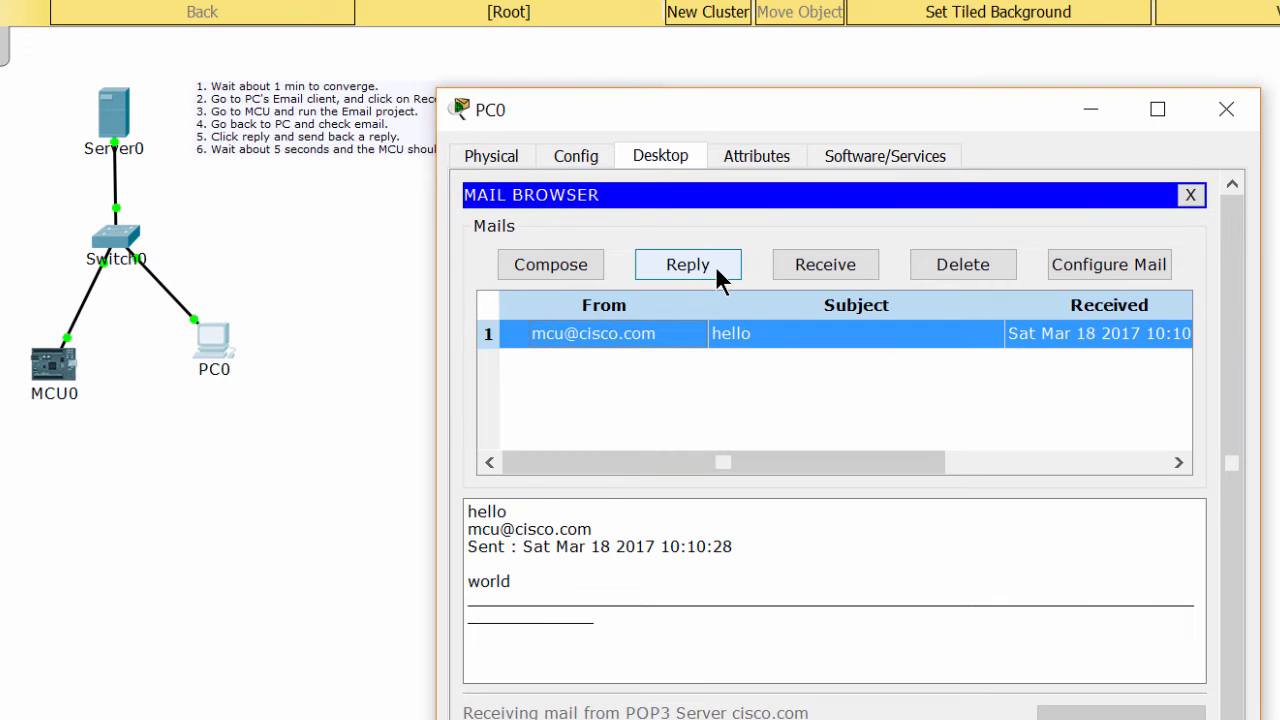
left_click(688, 264)
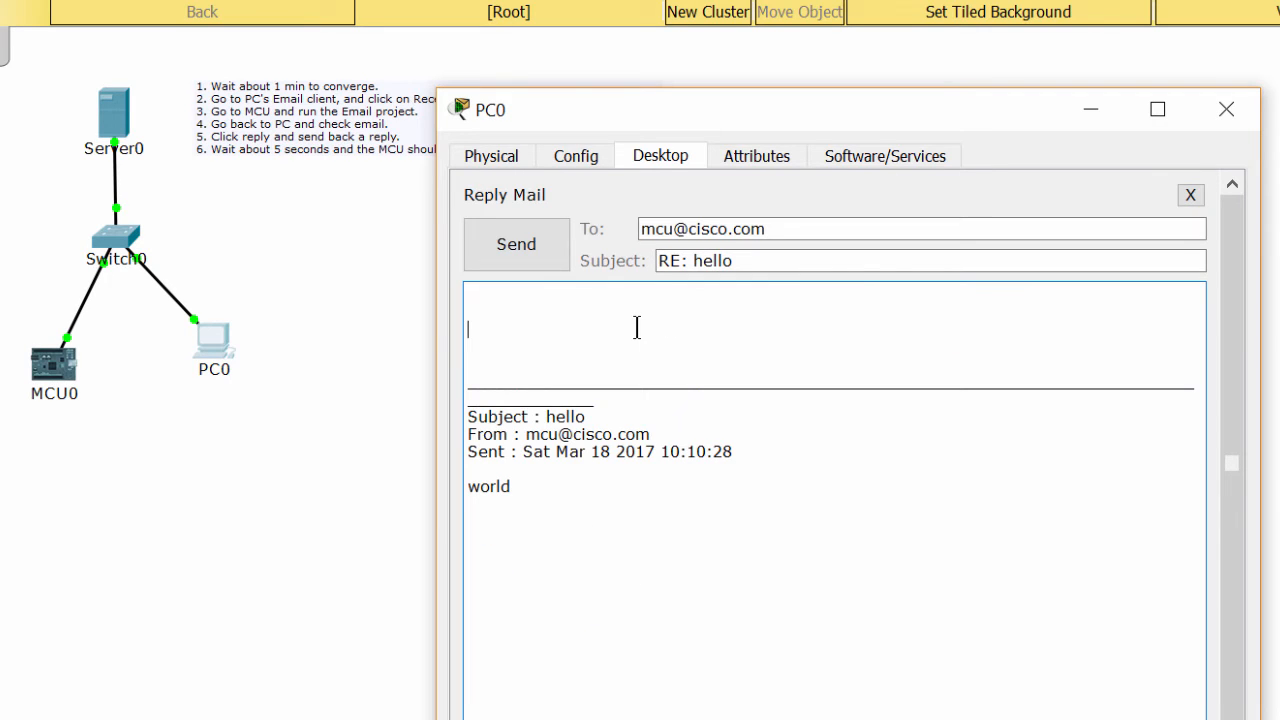
type("Hello wor")
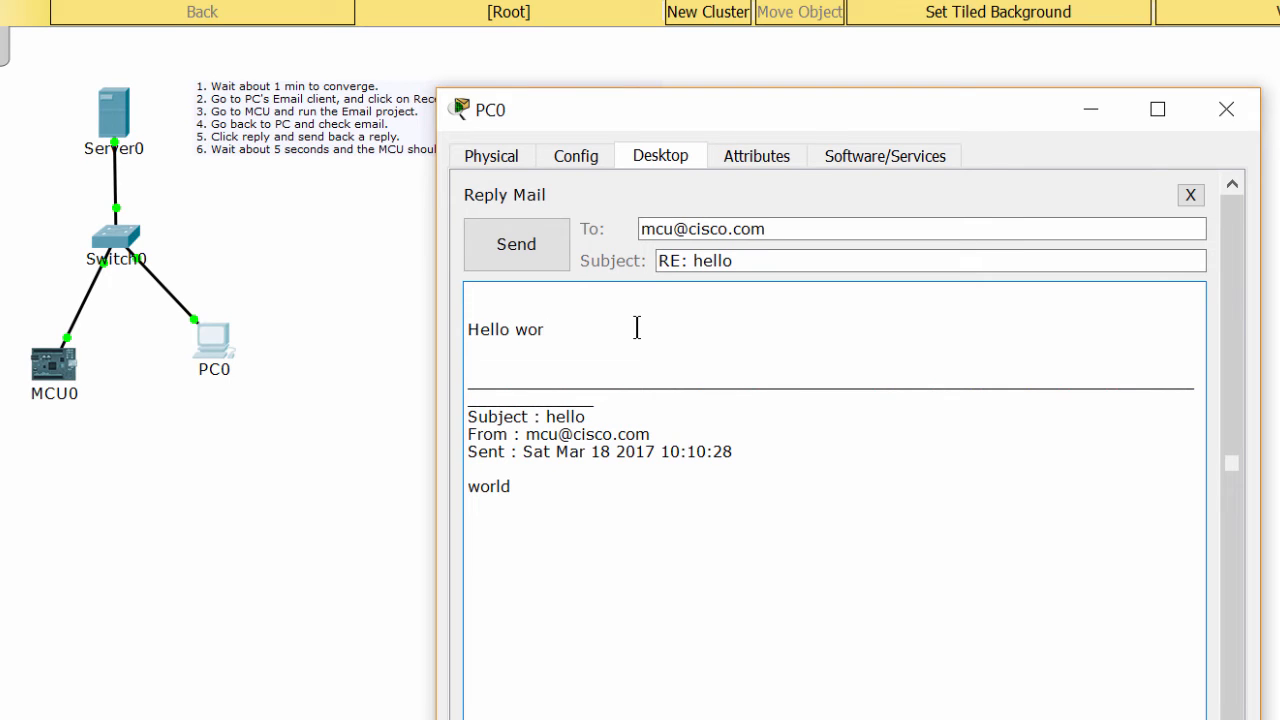
type("ld")
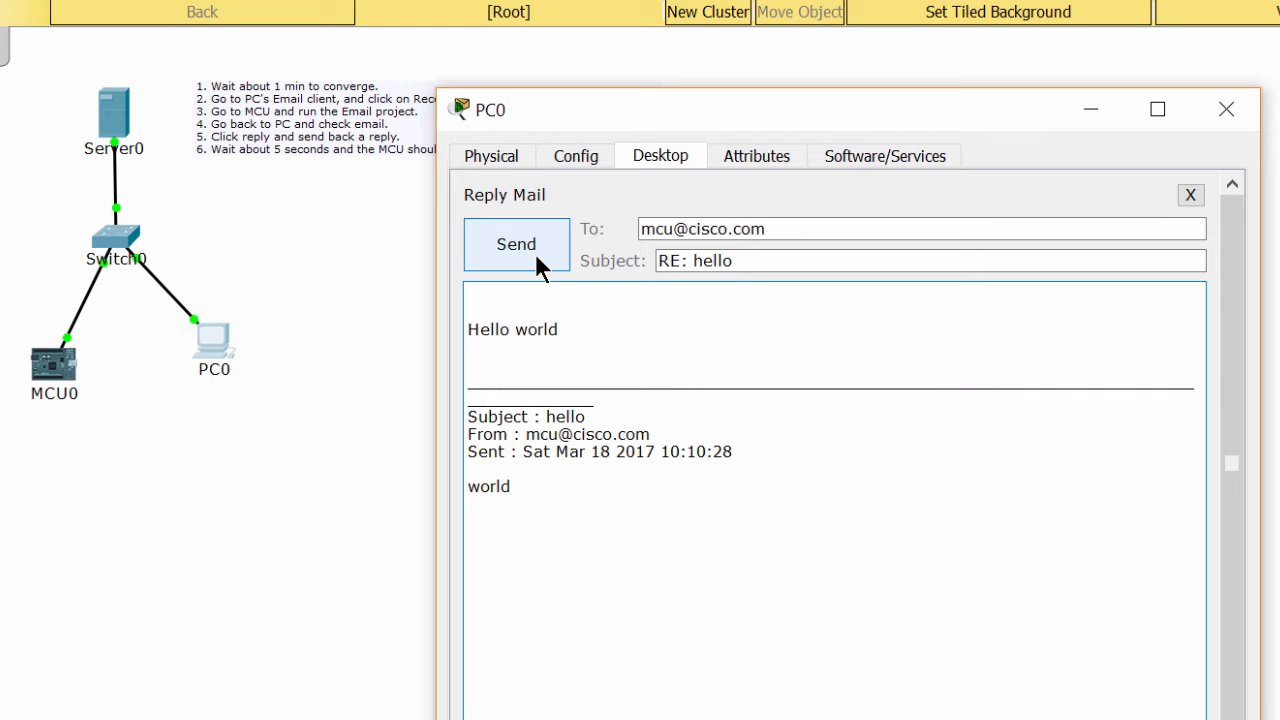
left_click(516, 244)
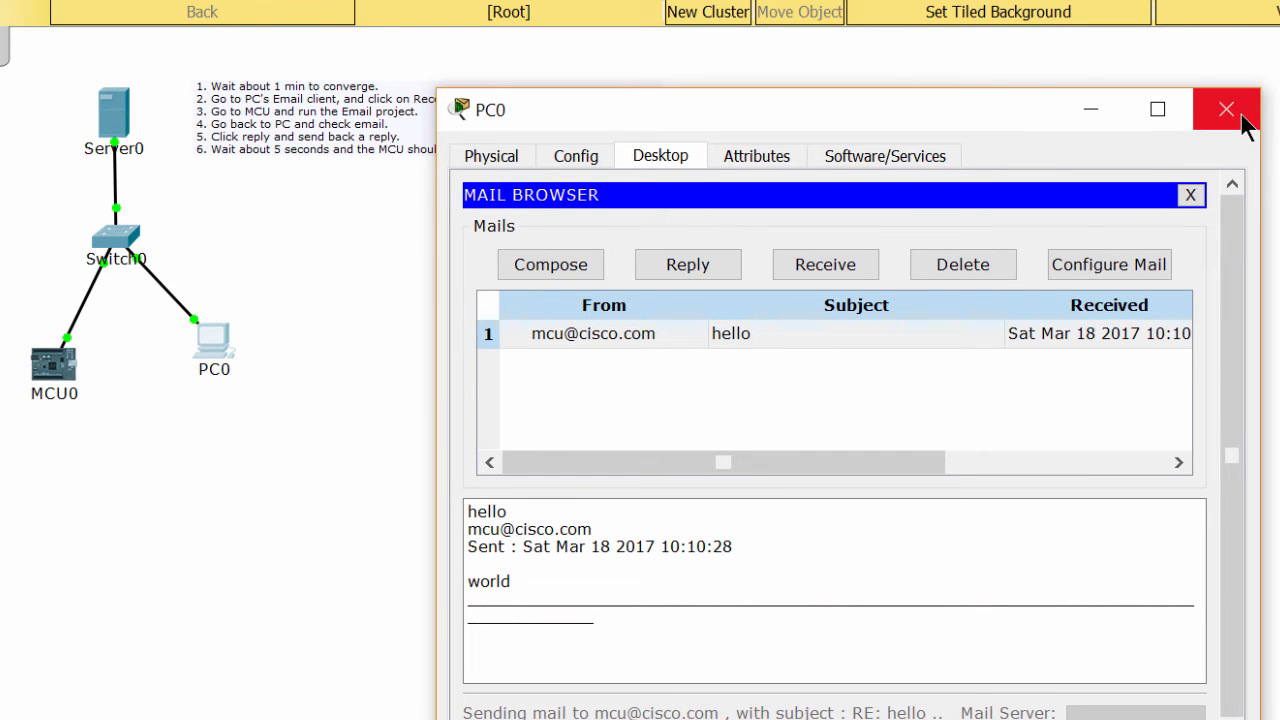
left_click(1226, 108)
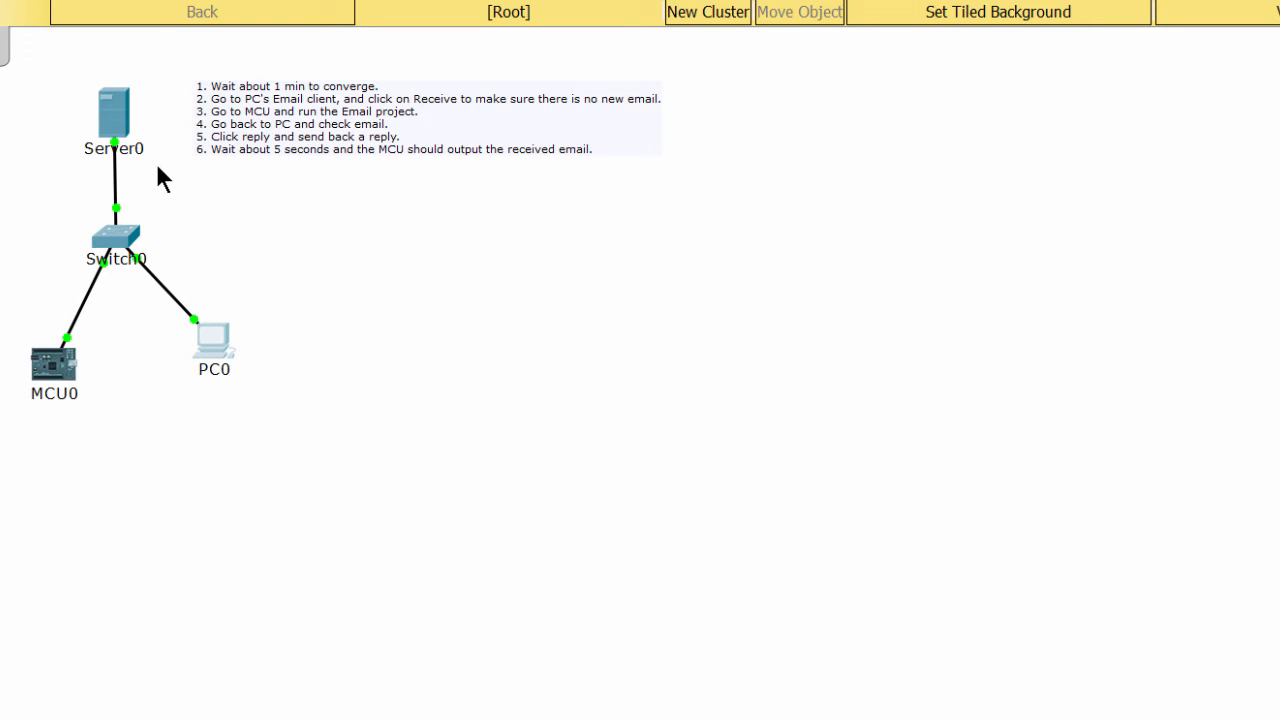
Step: Reopen MCU0 and view the received Hello world reply in its program output
double_click(52, 362)
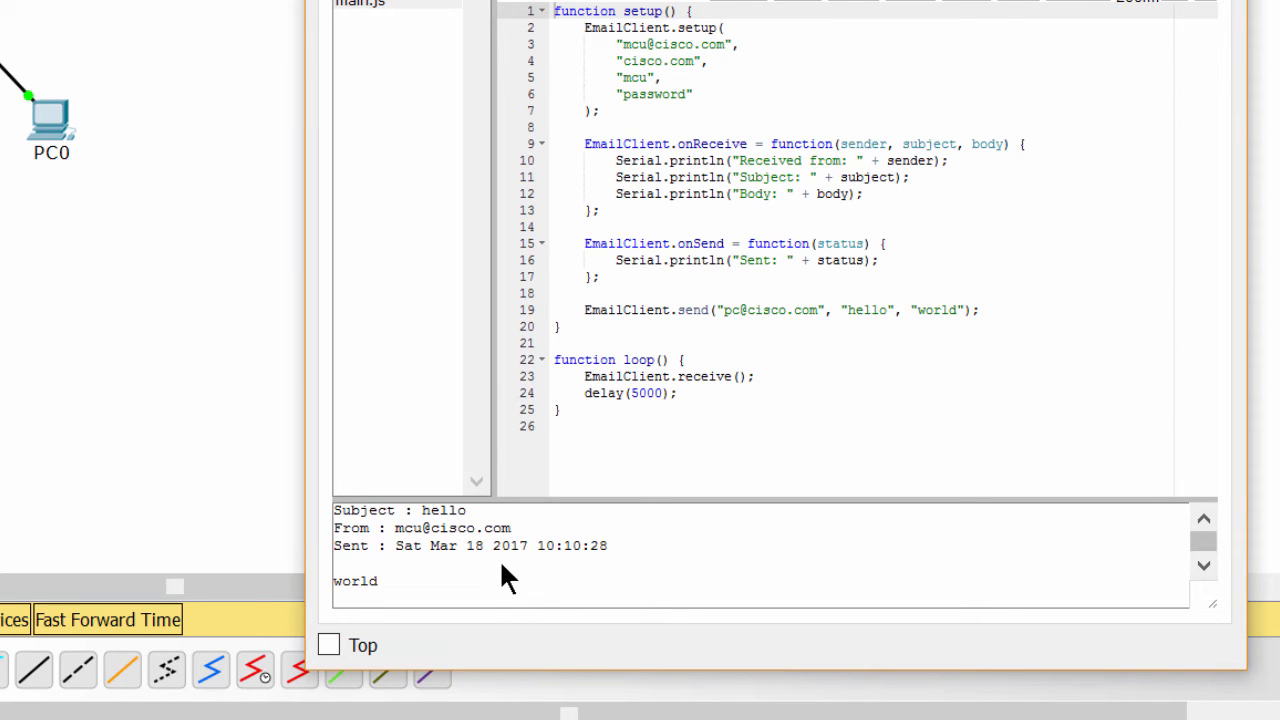
mouse_move(424, 592)
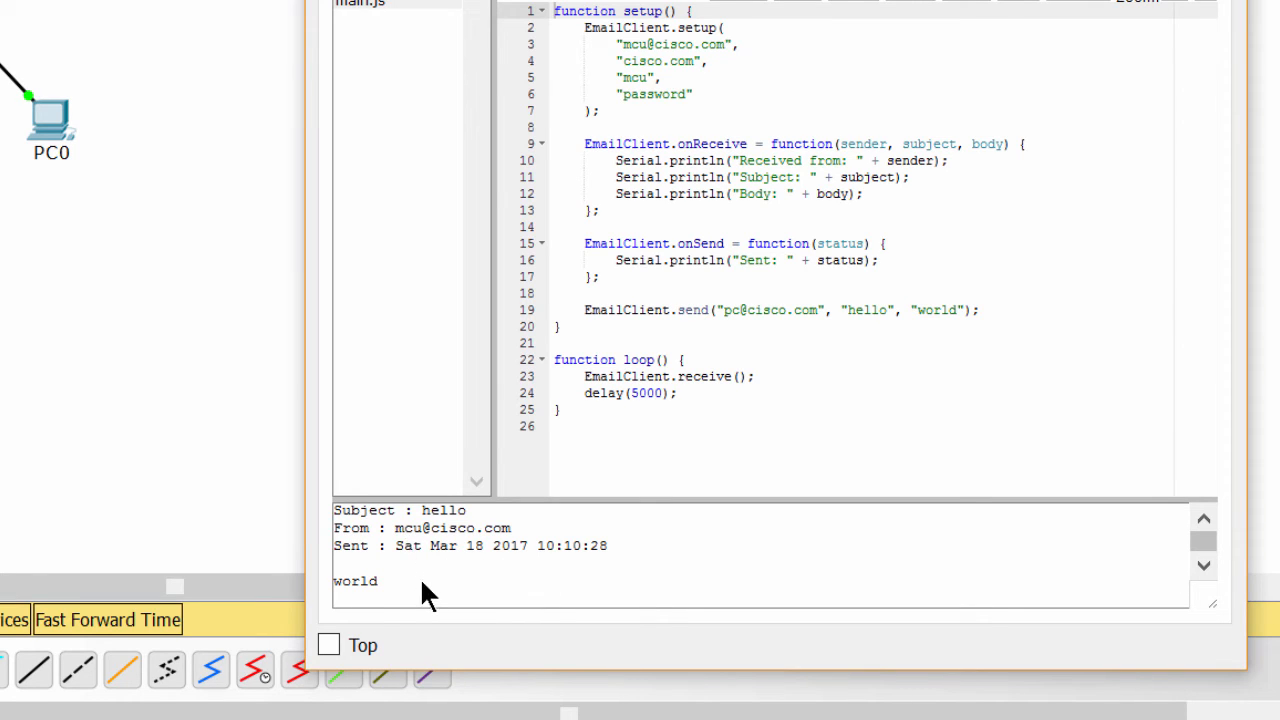
mouse_move(430, 596)
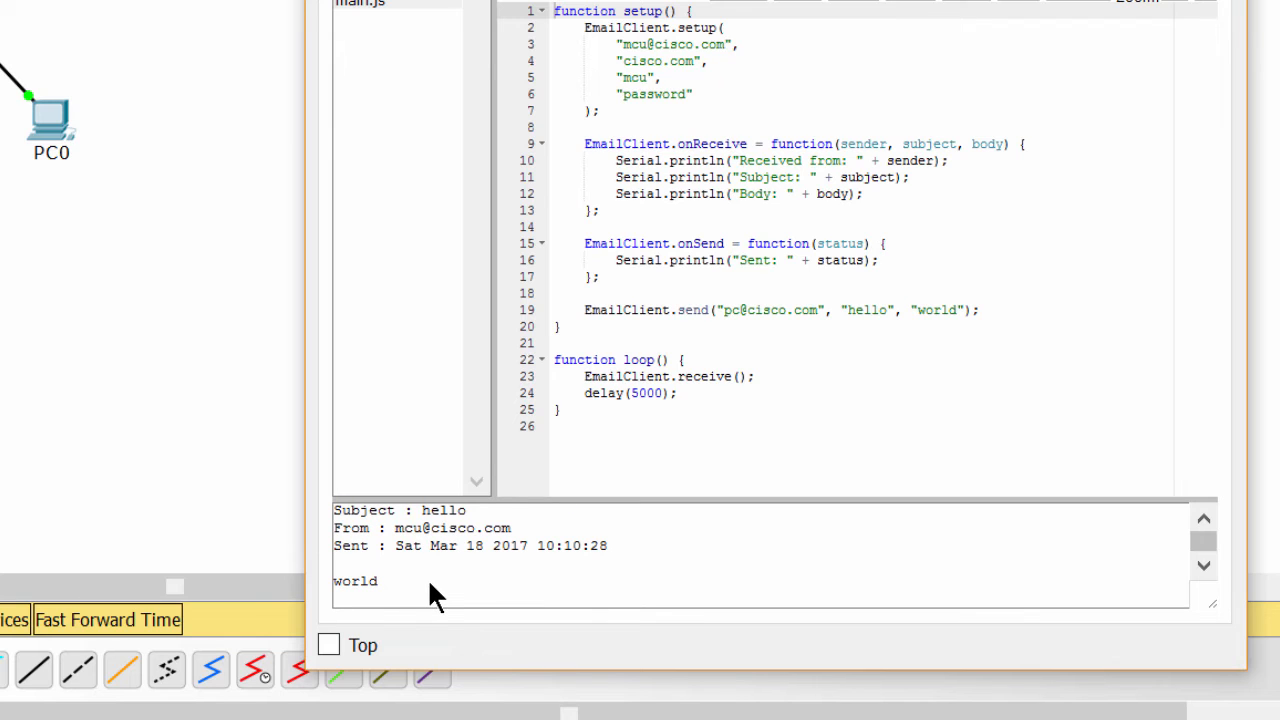